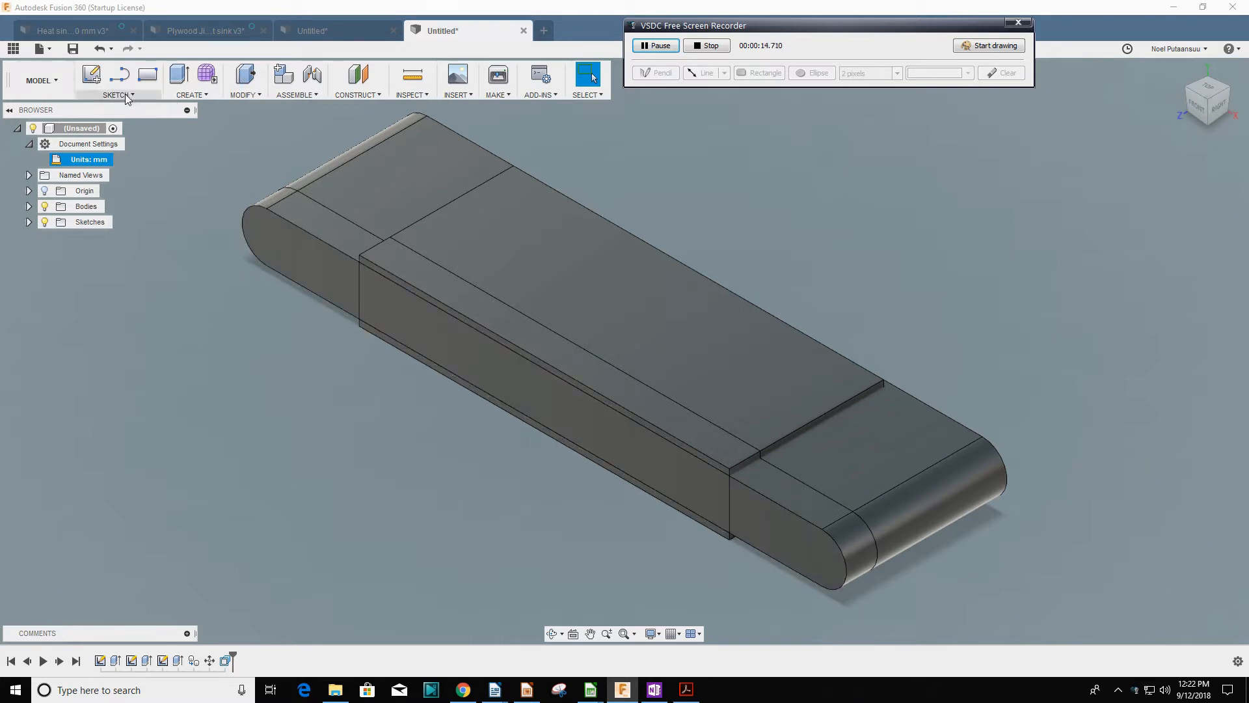
View the heat sink model straight from the front
left_click(117, 95)
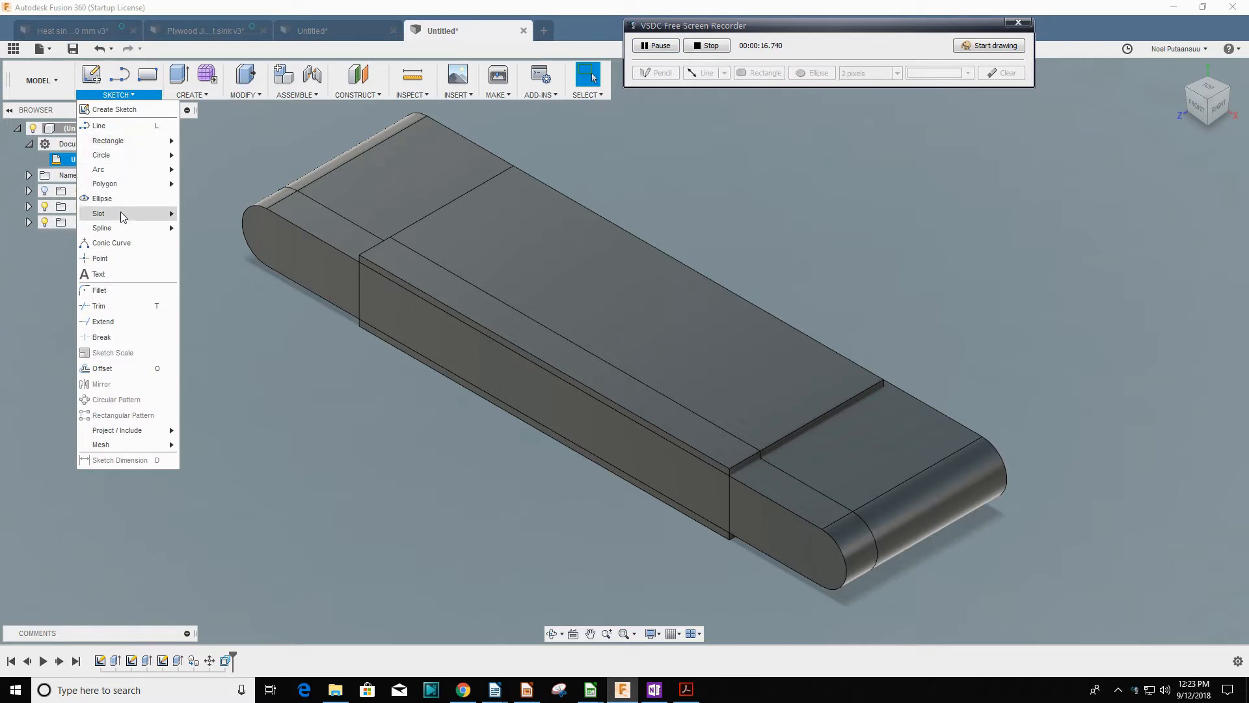
mouse_move(123, 213)
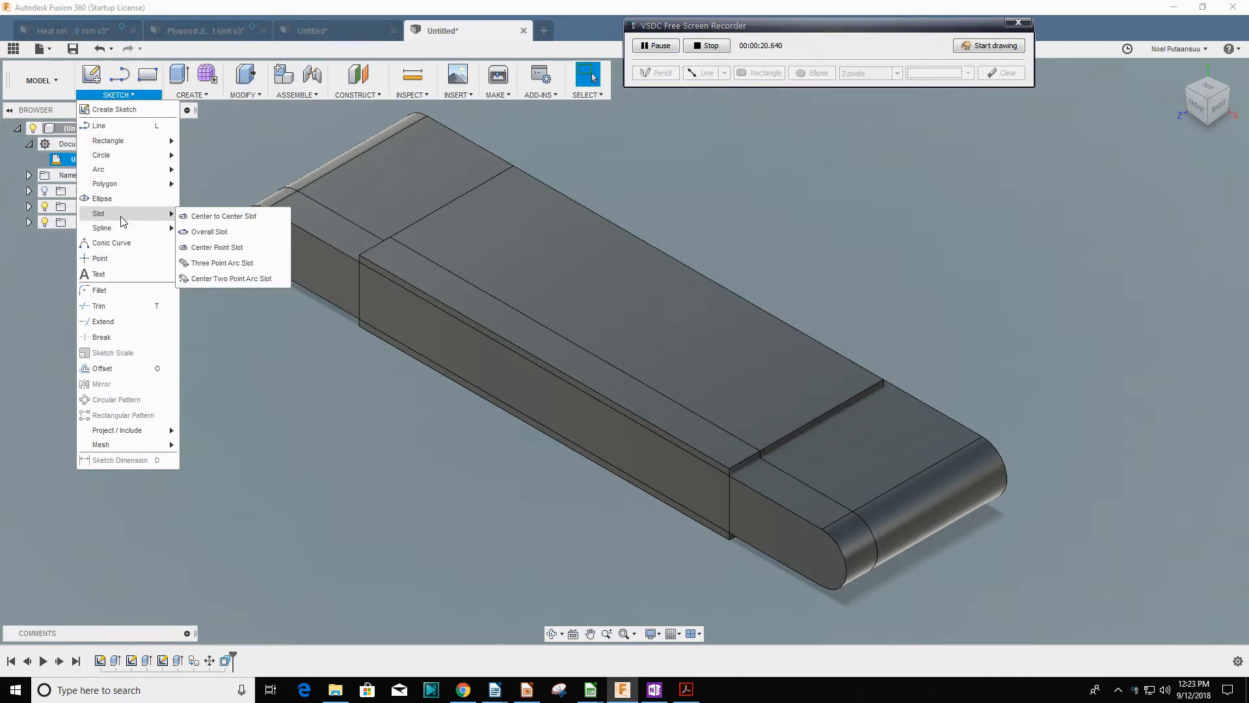
mouse_move(222, 216)
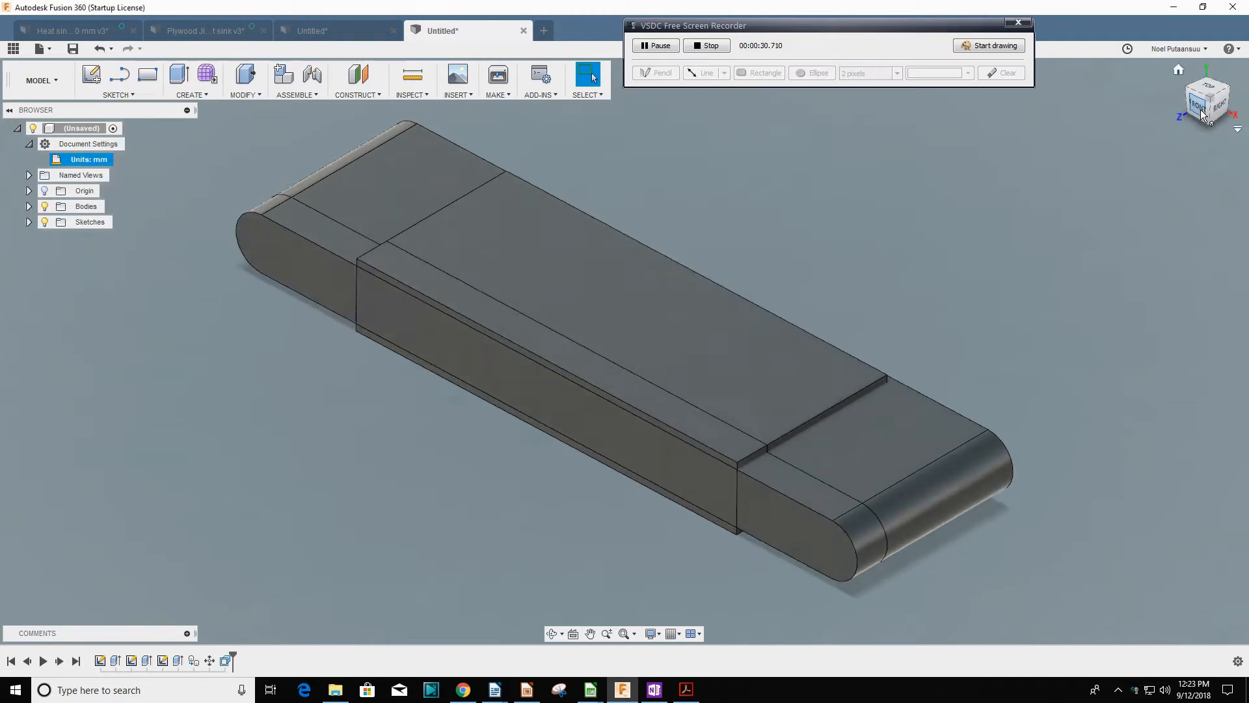
left_click(1199, 99)
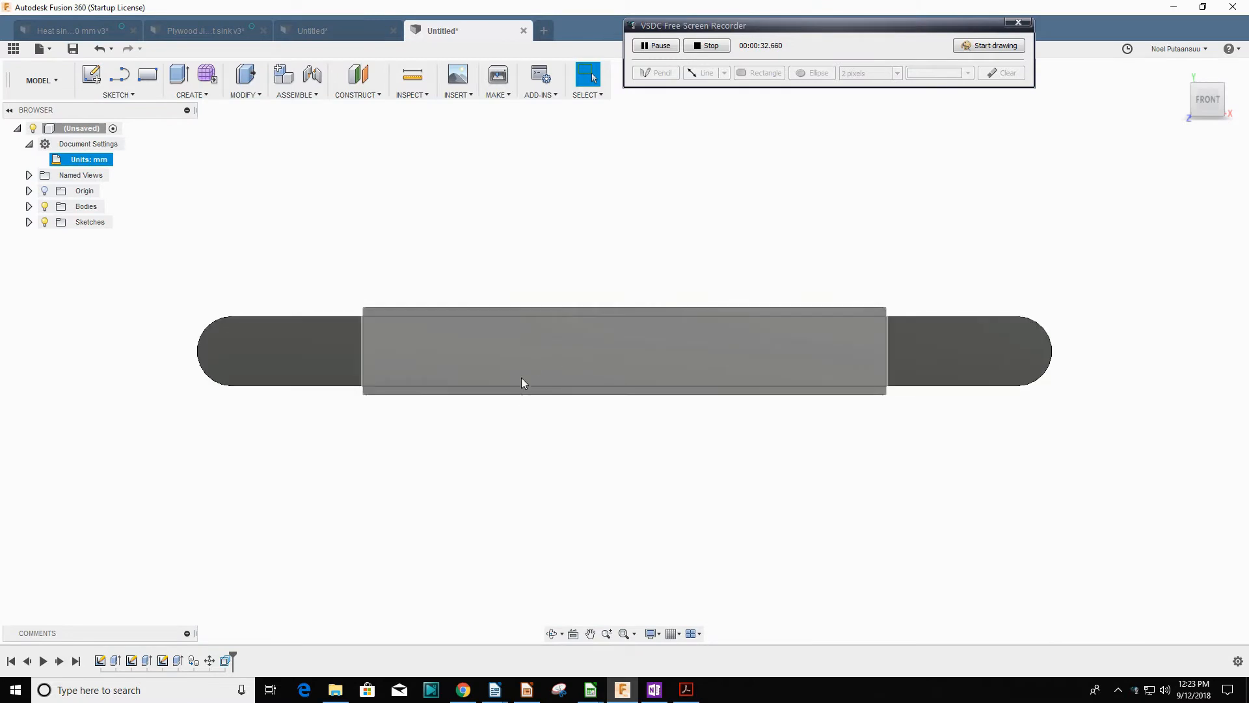
mouse_move(554, 315)
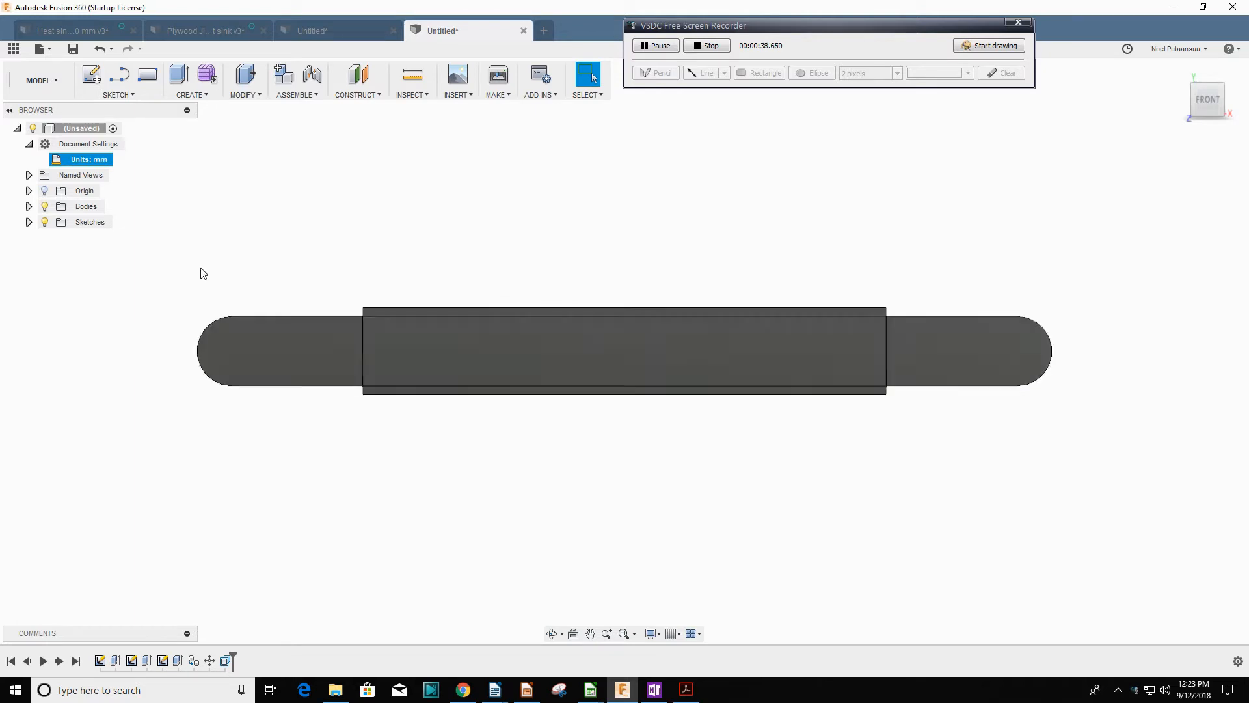
Expand Sketches in the Browser and highlight Sketch1 then Sketch2 to compare their profiles
left_click(28, 221)
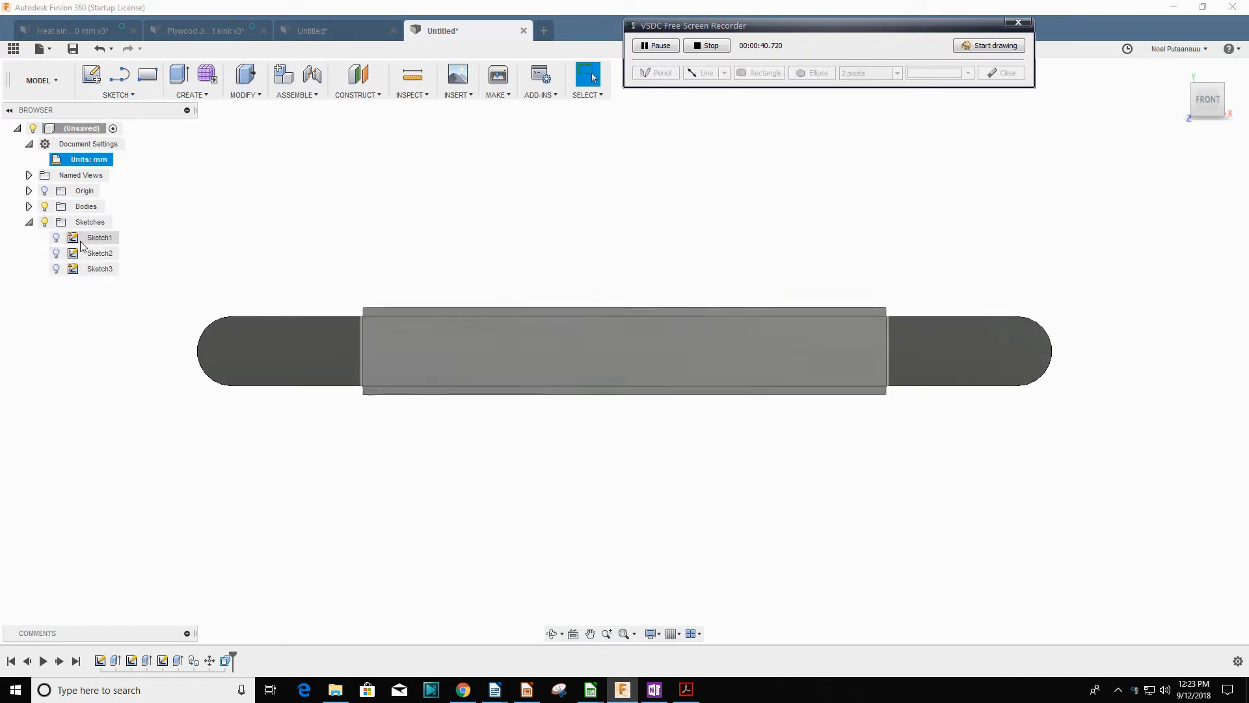
left_click(99, 236)
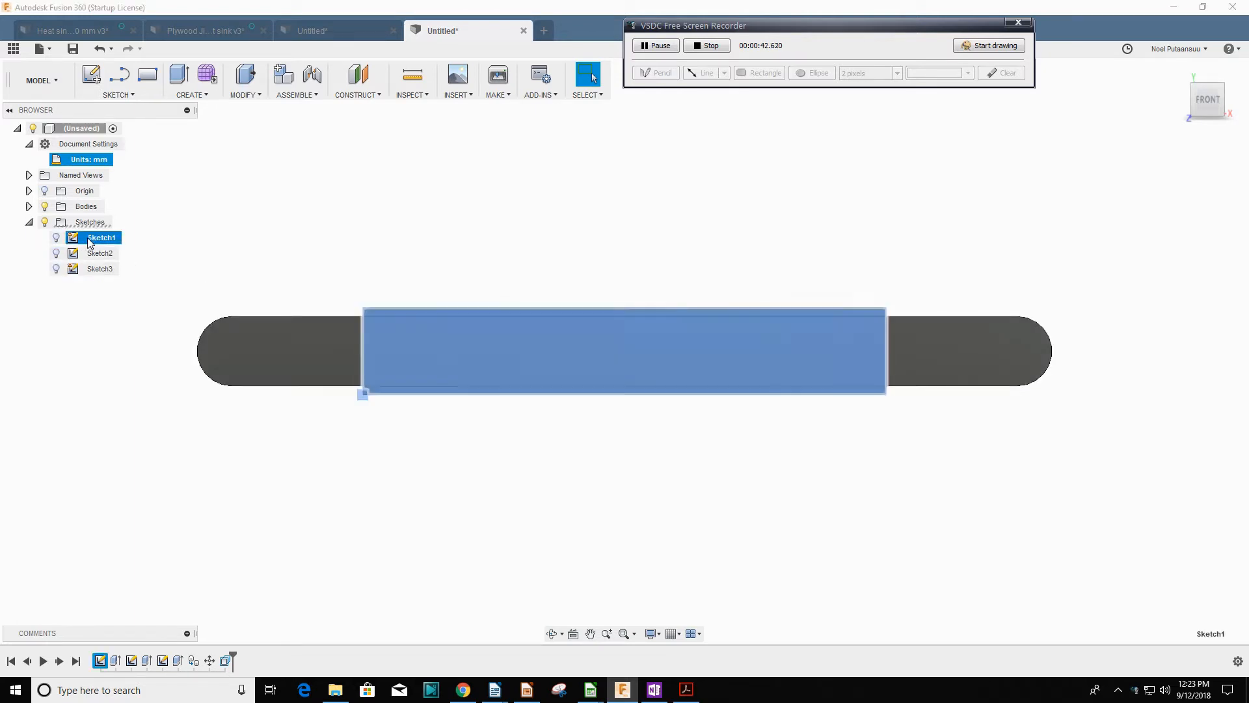
left_click(102, 253)
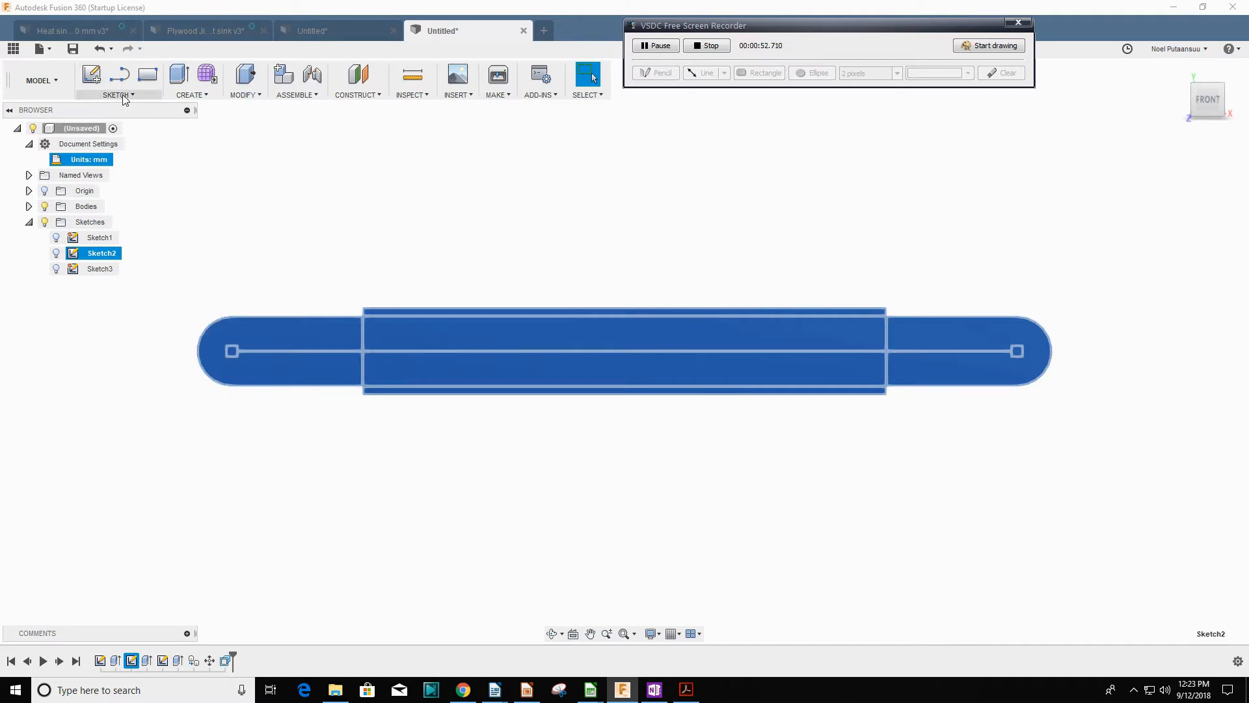
Draw a second center-to-center slot 8 mm wide below the existing slot in Sketch2
left_click(116, 80)
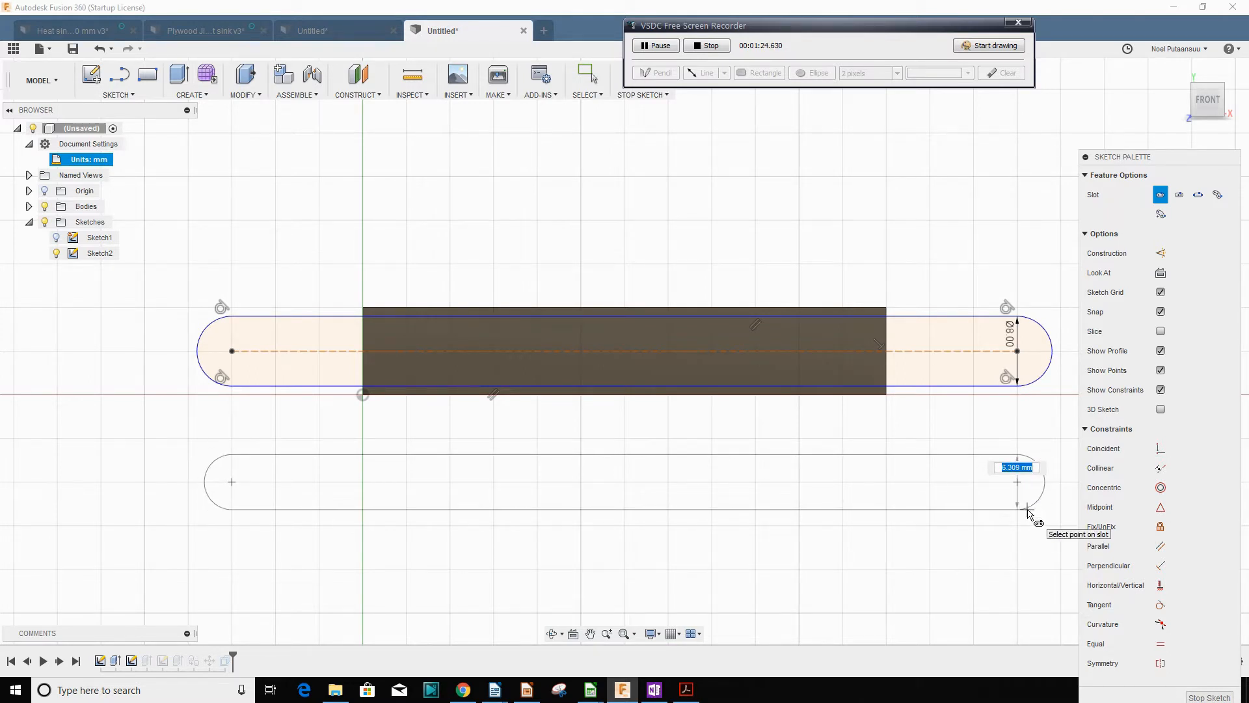
type("8")
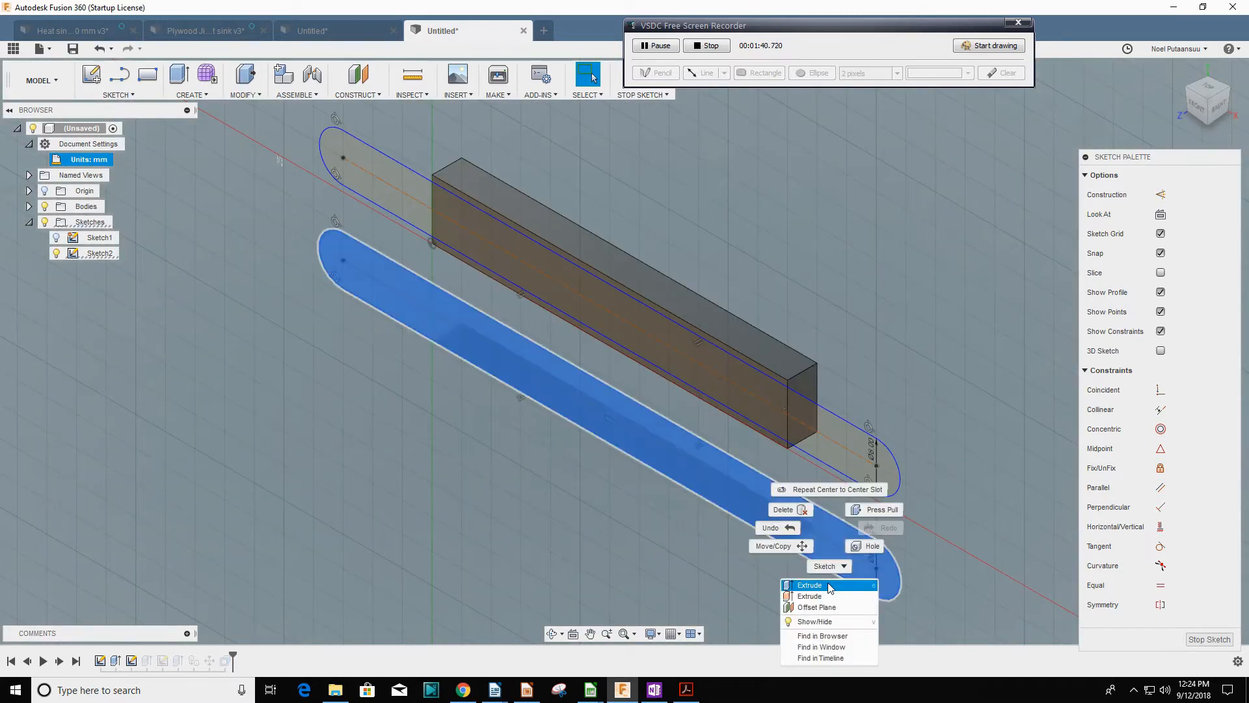
Extrude the lower slot profile 5 mm as a new body
left_click(808, 584)
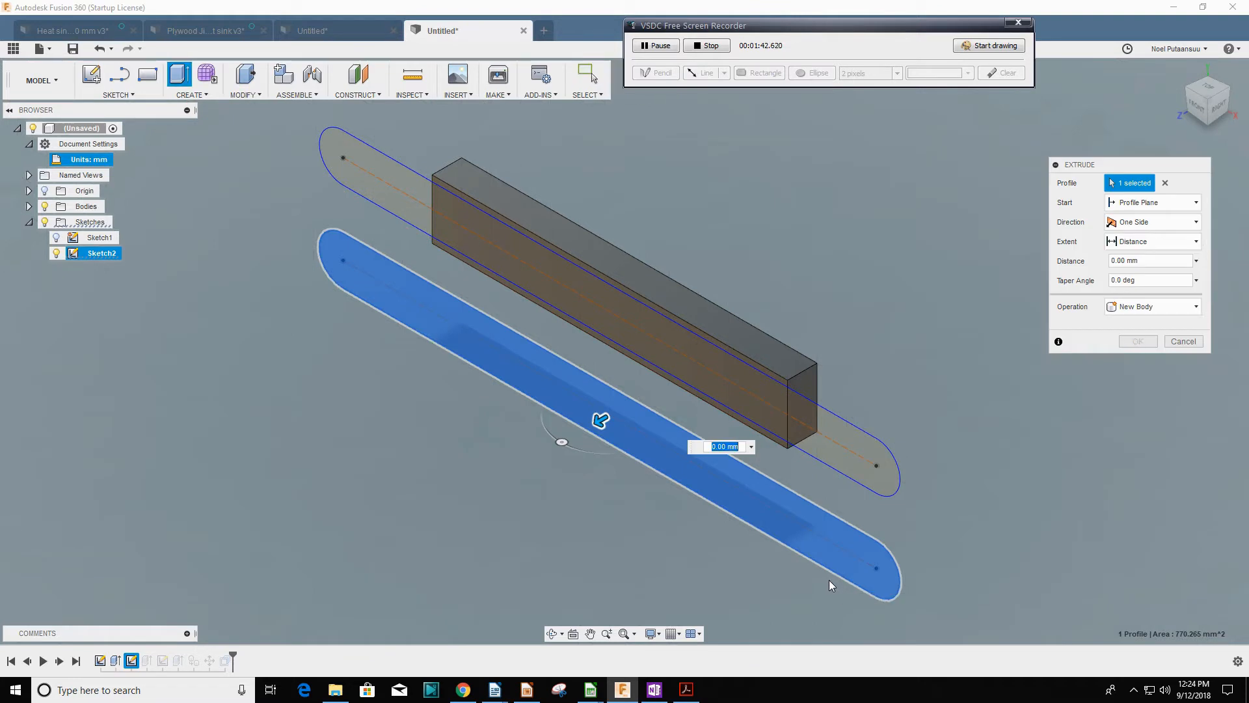
mouse_move(599, 417)
type("-5")
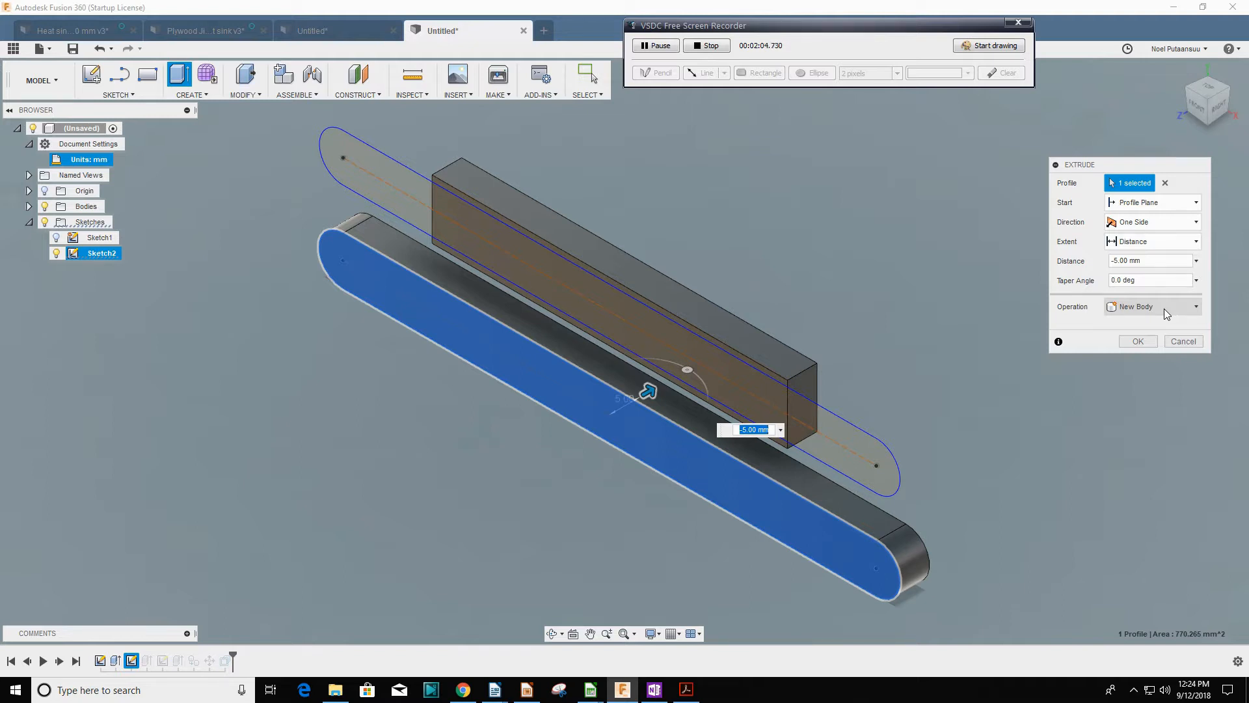
left_click(1136, 341)
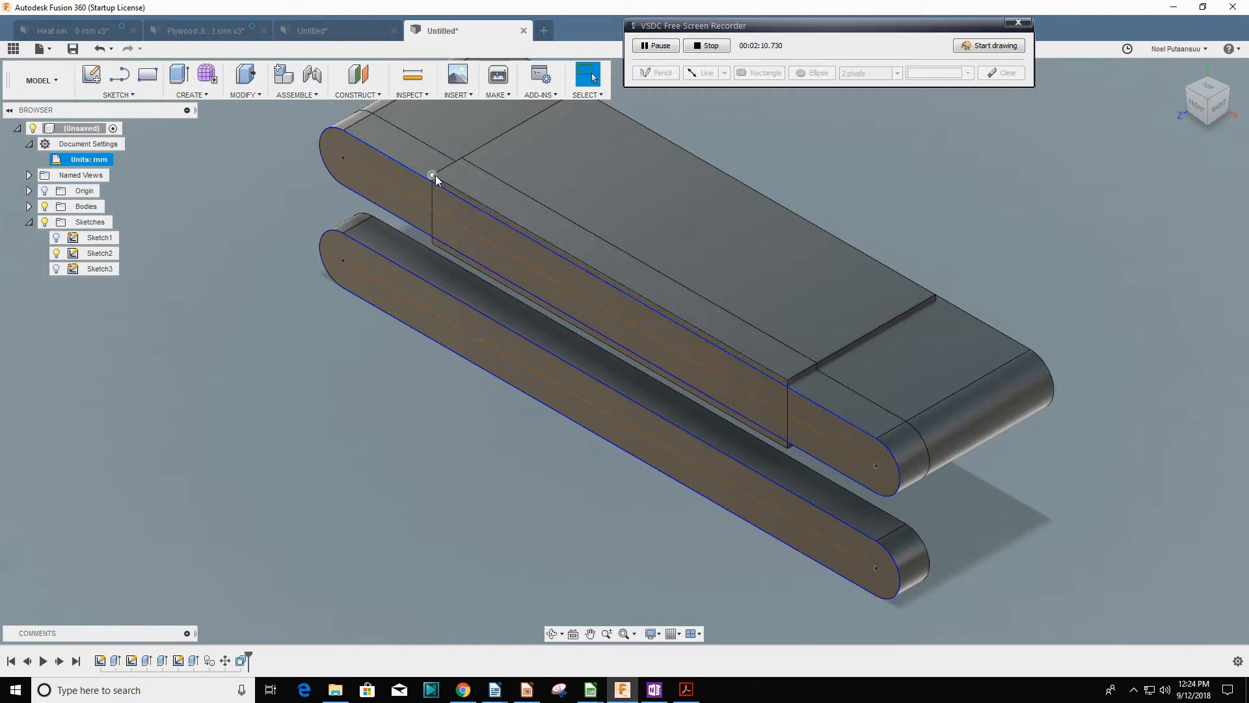
Undo back to Sketch2 with only the original slot
left_click(435, 172)
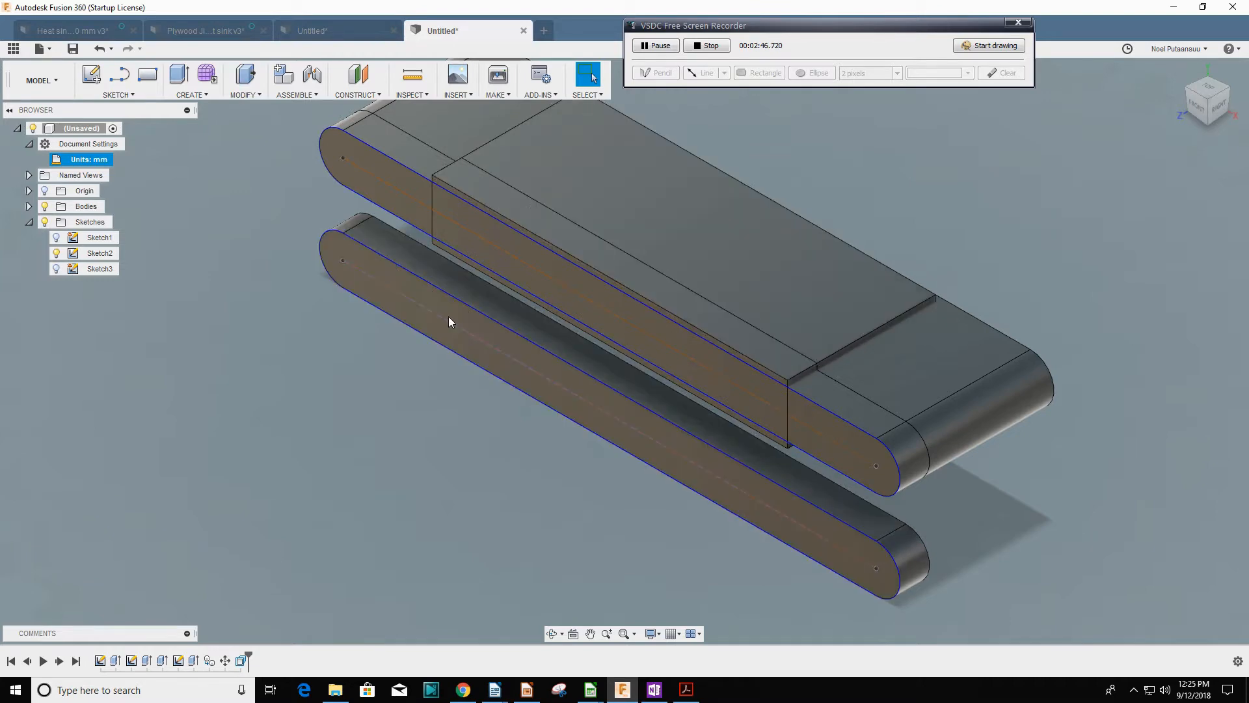
mouse_move(98, 49)
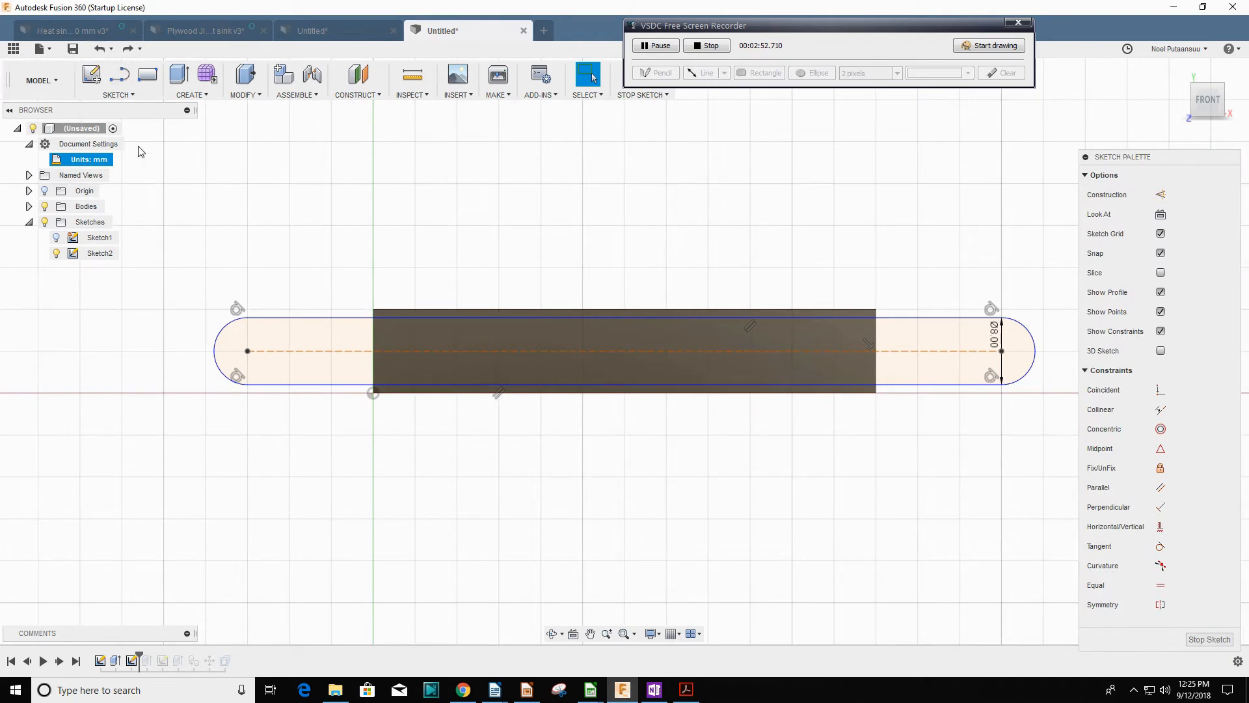
Switch to the CAM workspace to check the setup's operations
left_click(42, 80)
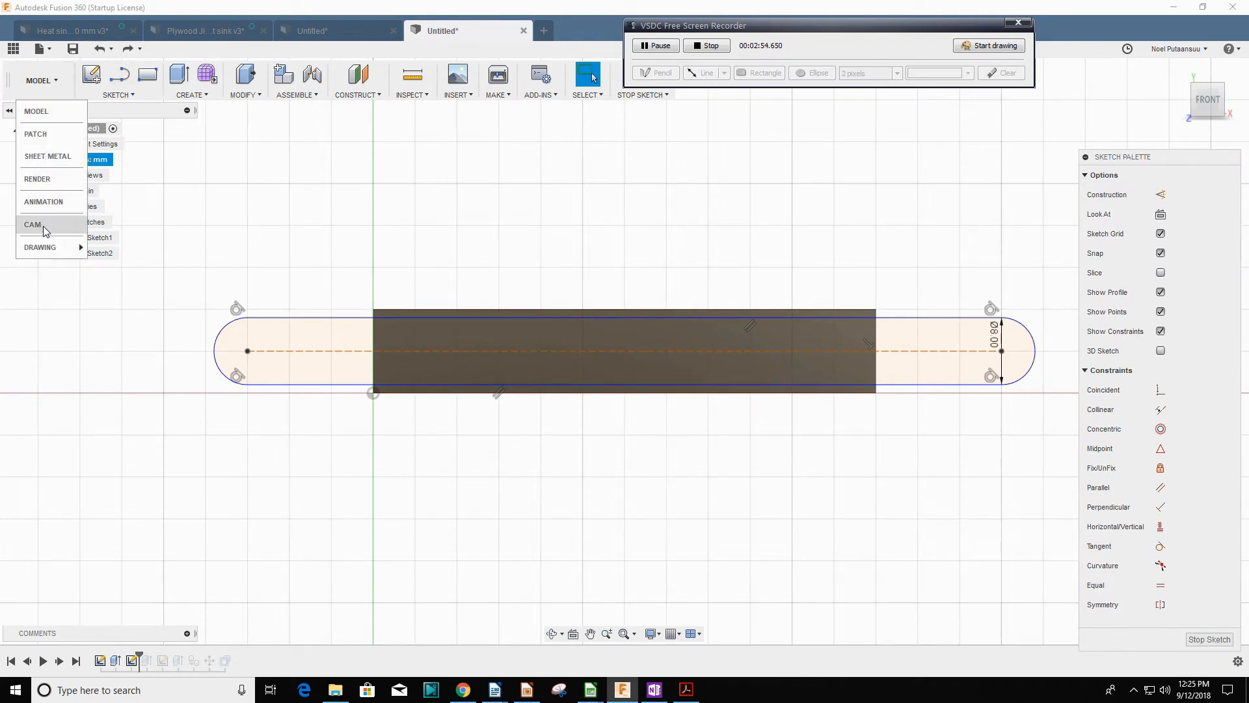
left_click(33, 225)
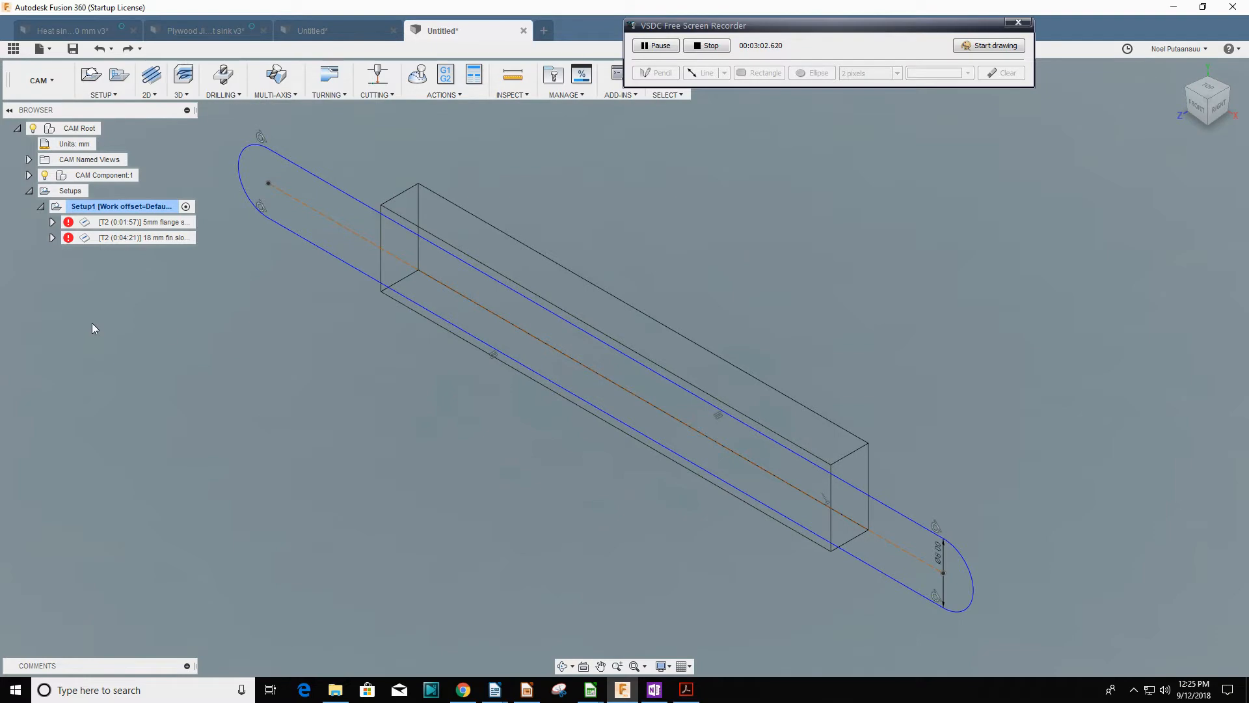
Redo the second slot sketch and its extrusion back in the Model workspace
left_click(128, 48)
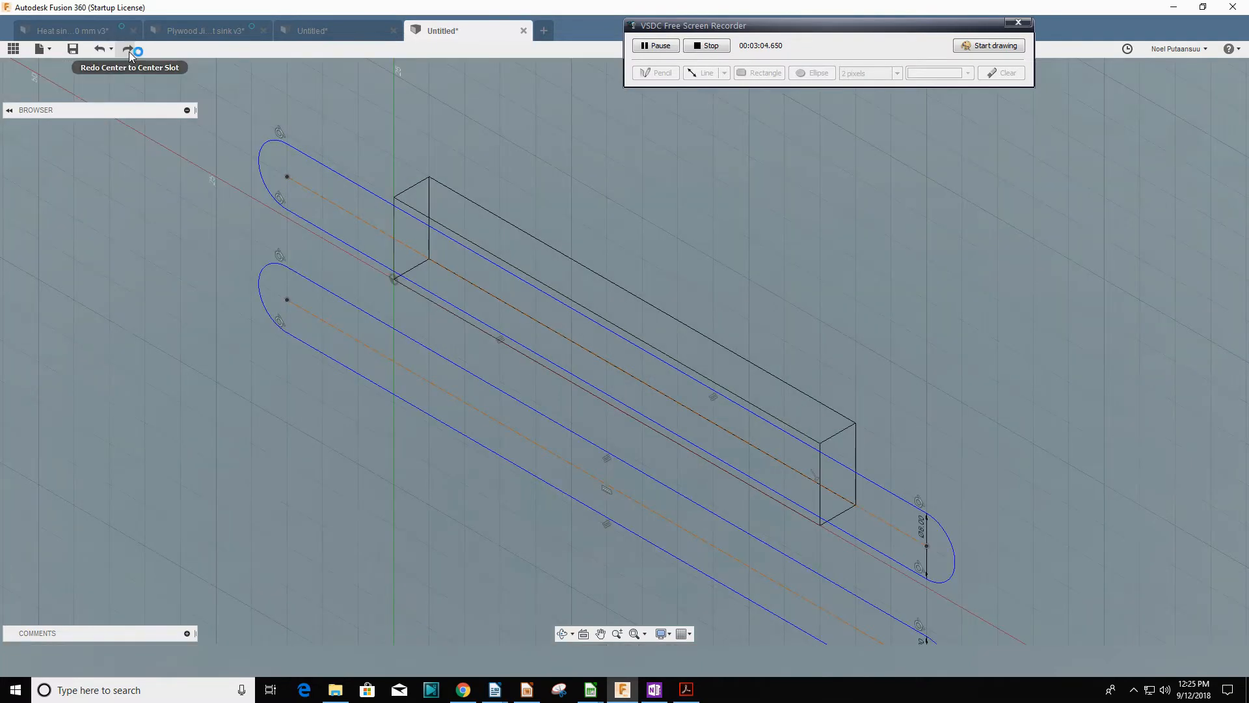
left_click(131, 50)
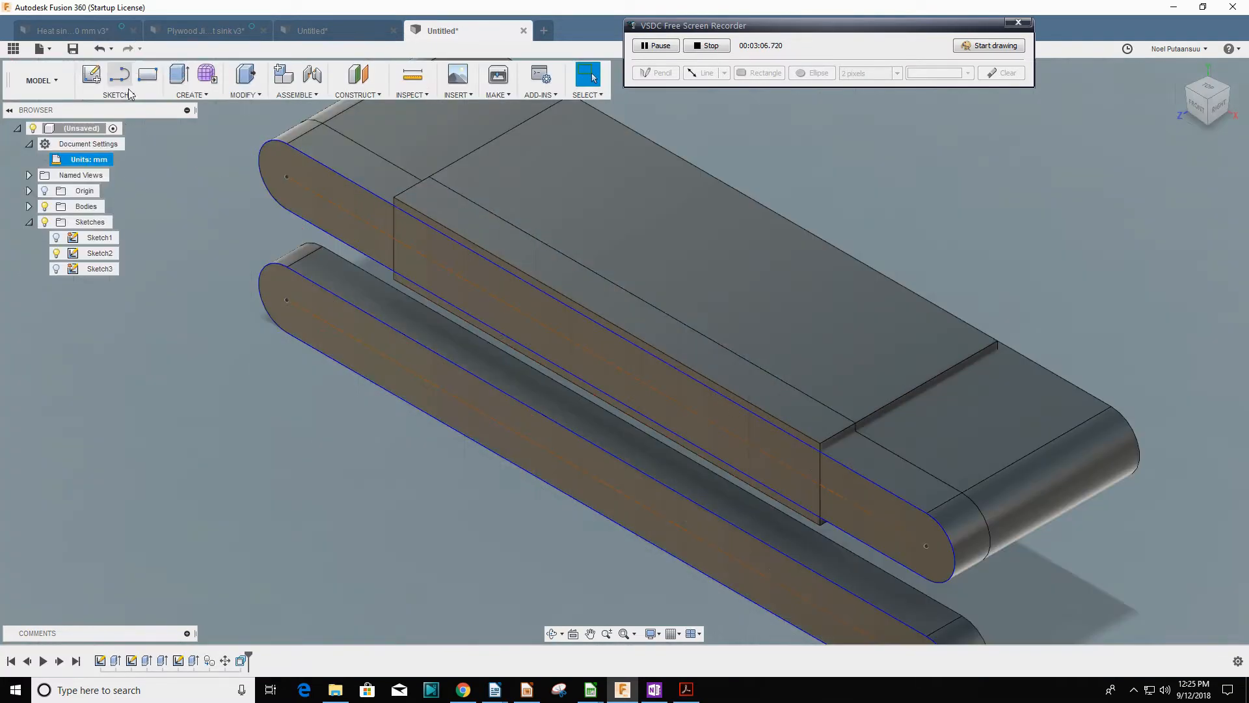
left_click(40, 79)
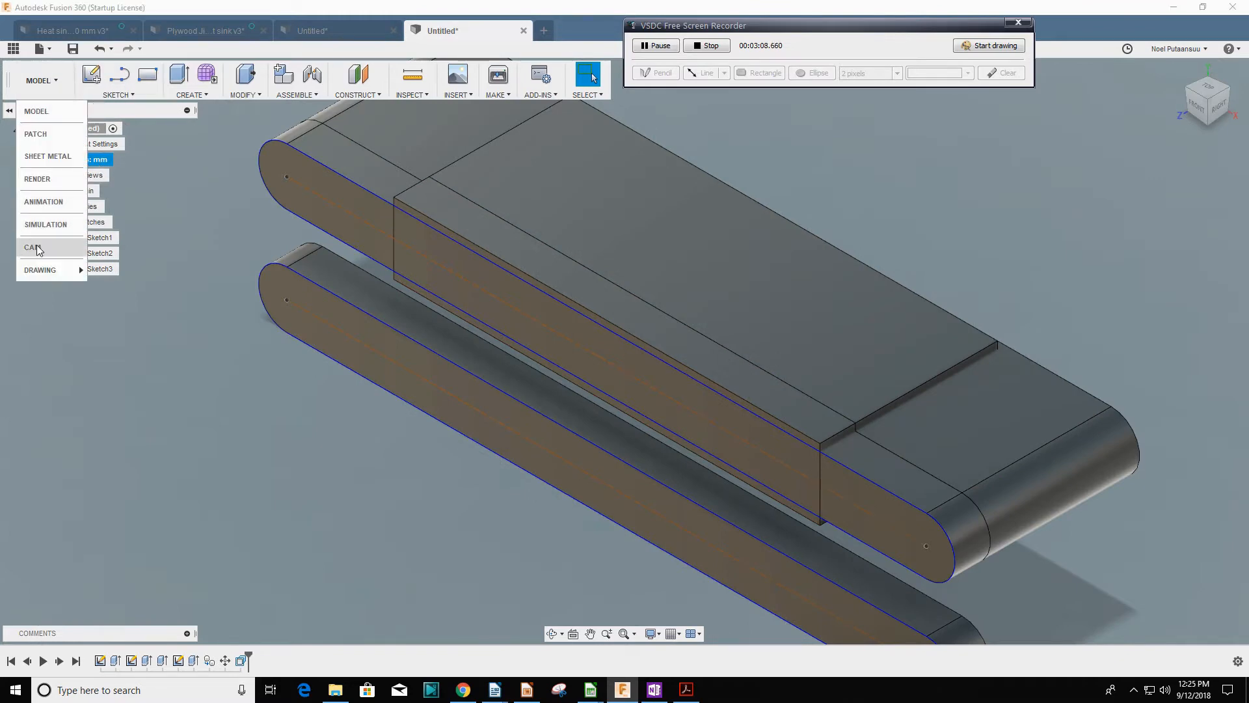
In CAM, regenerate the 5mm flange slot toolpath in Setup1 and select the 18 mm fin slot operation
left_click(32, 247)
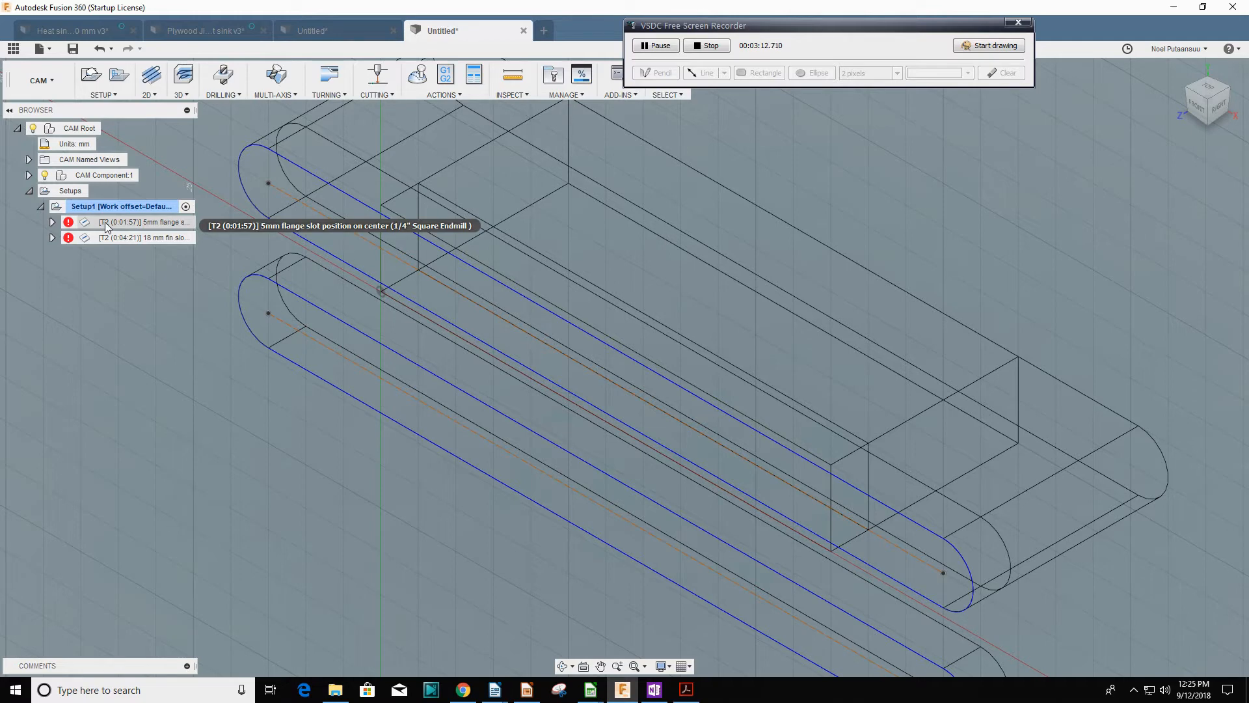
right_click(146, 221)
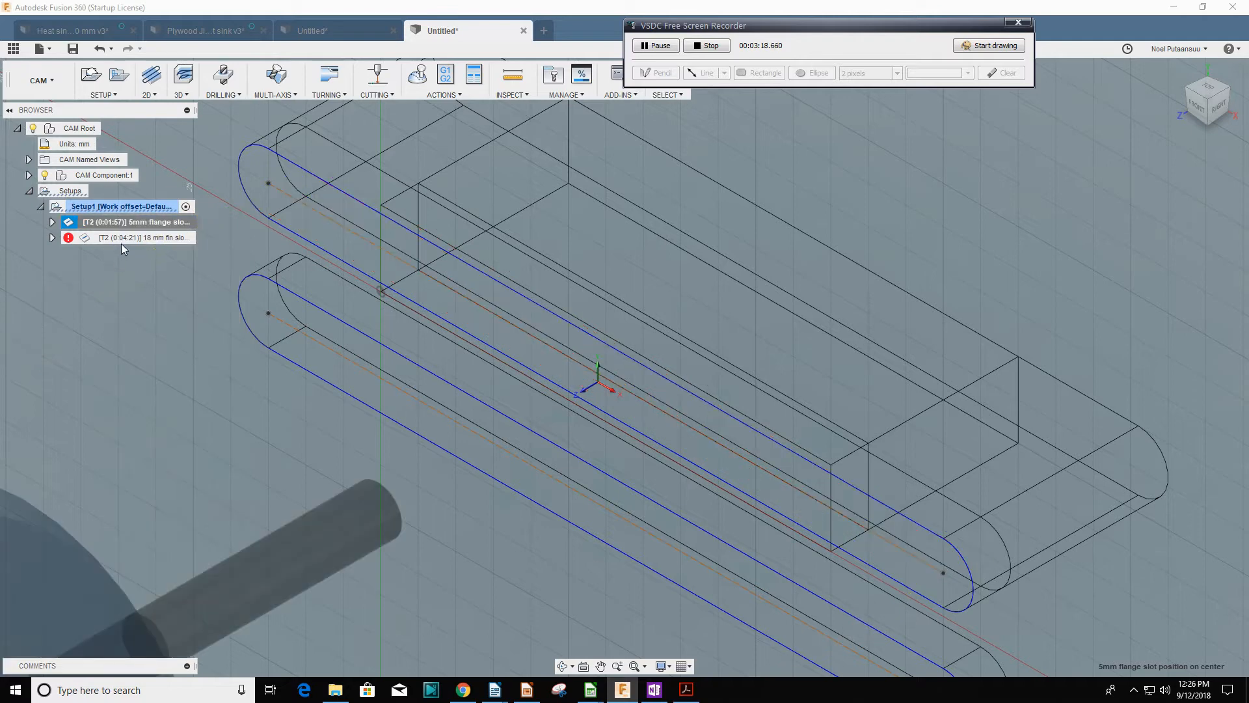
right_click(143, 237)
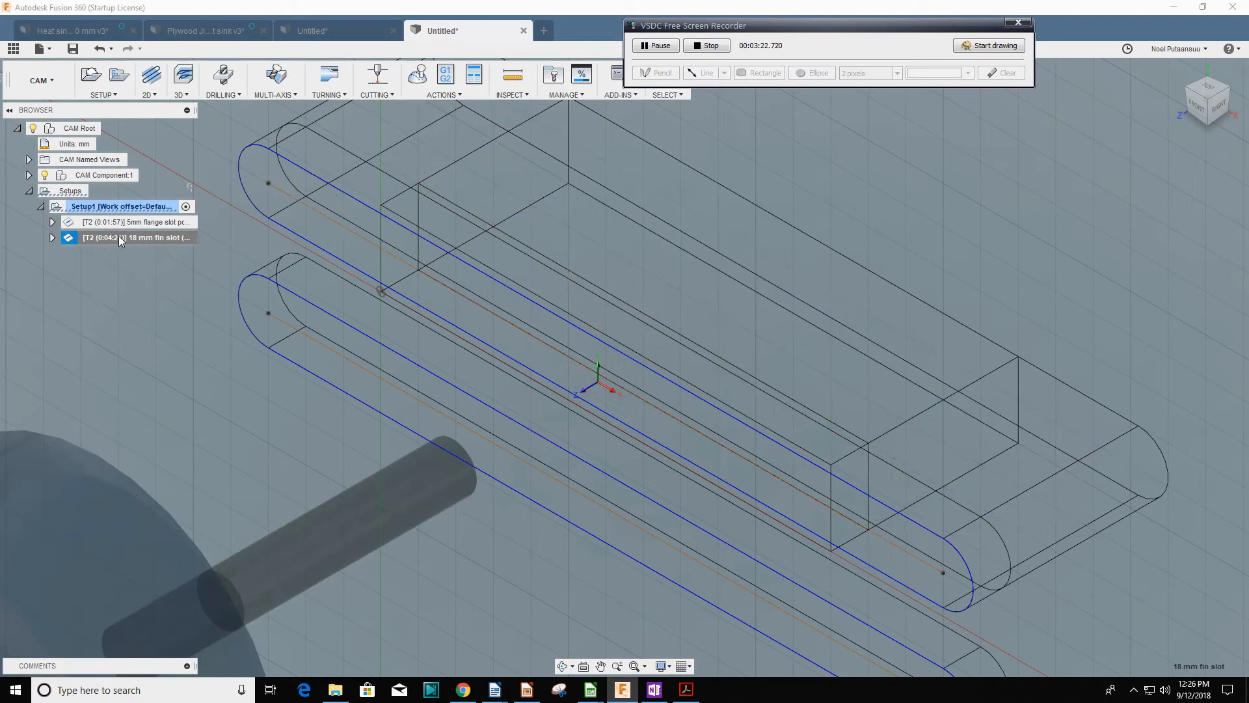
left_click(132, 221)
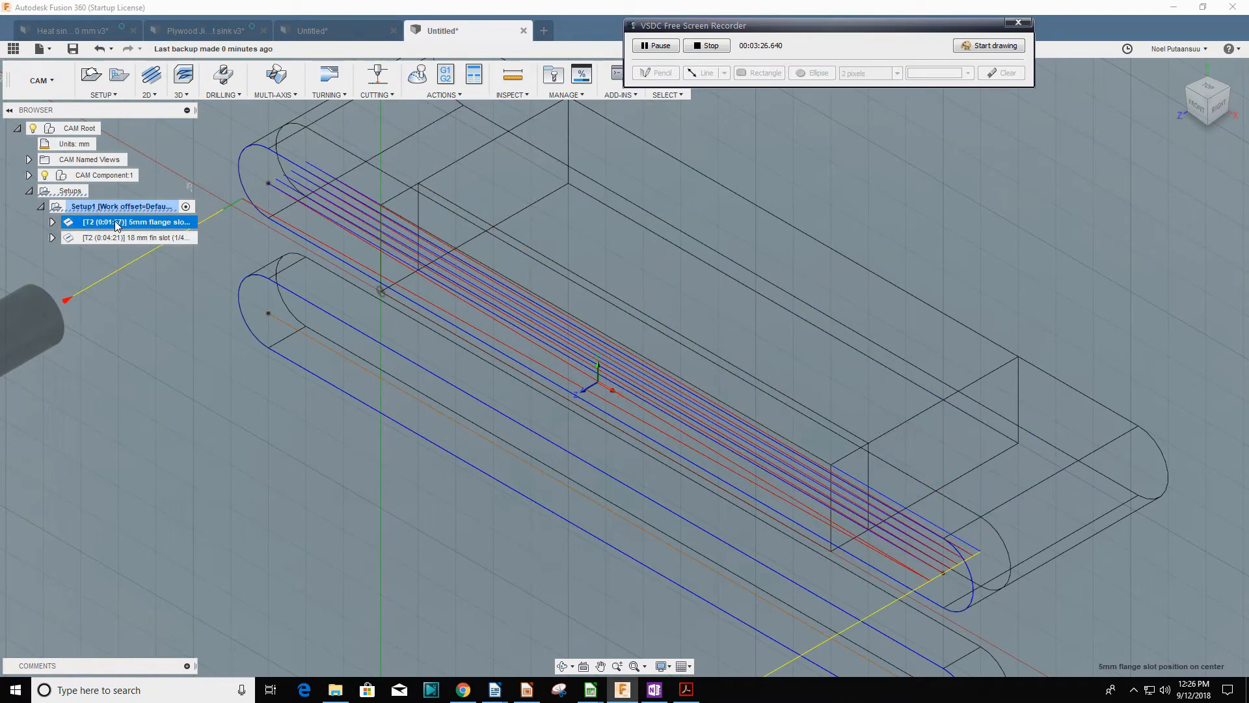
Bring up the actions for the flange slot operation to edit its spindle speed and feedrates
right_click(131, 221)
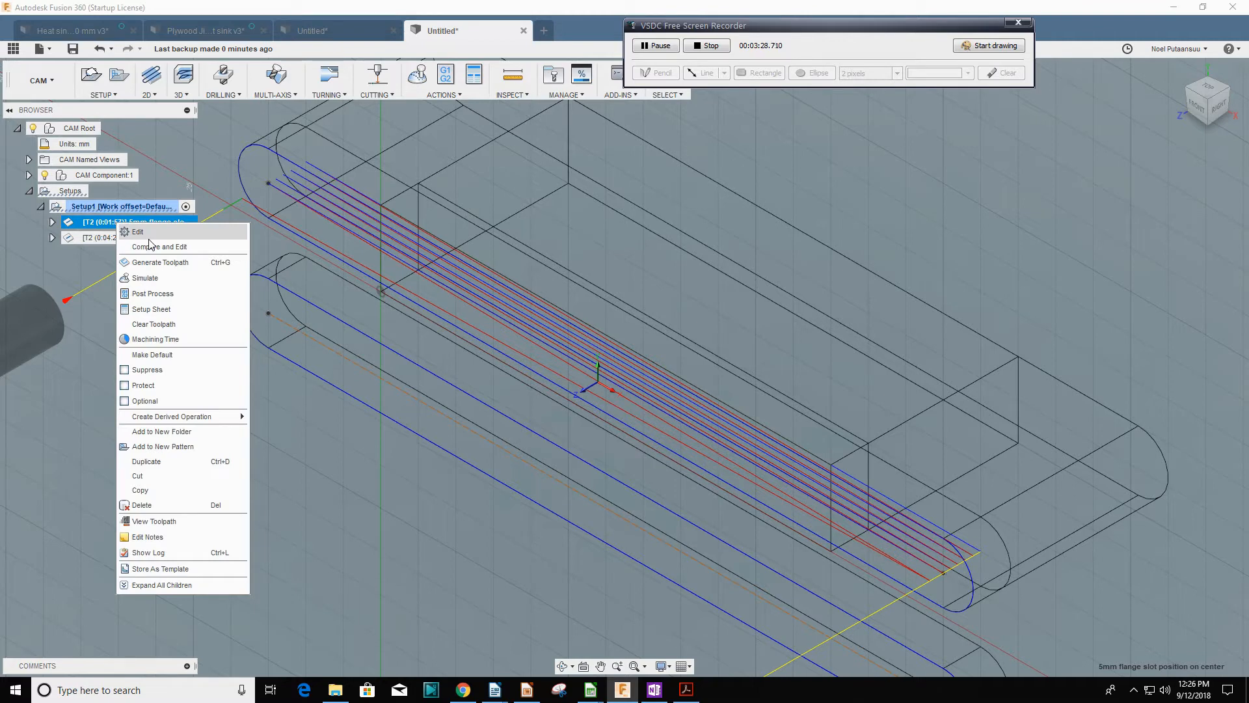
mouse_move(151, 267)
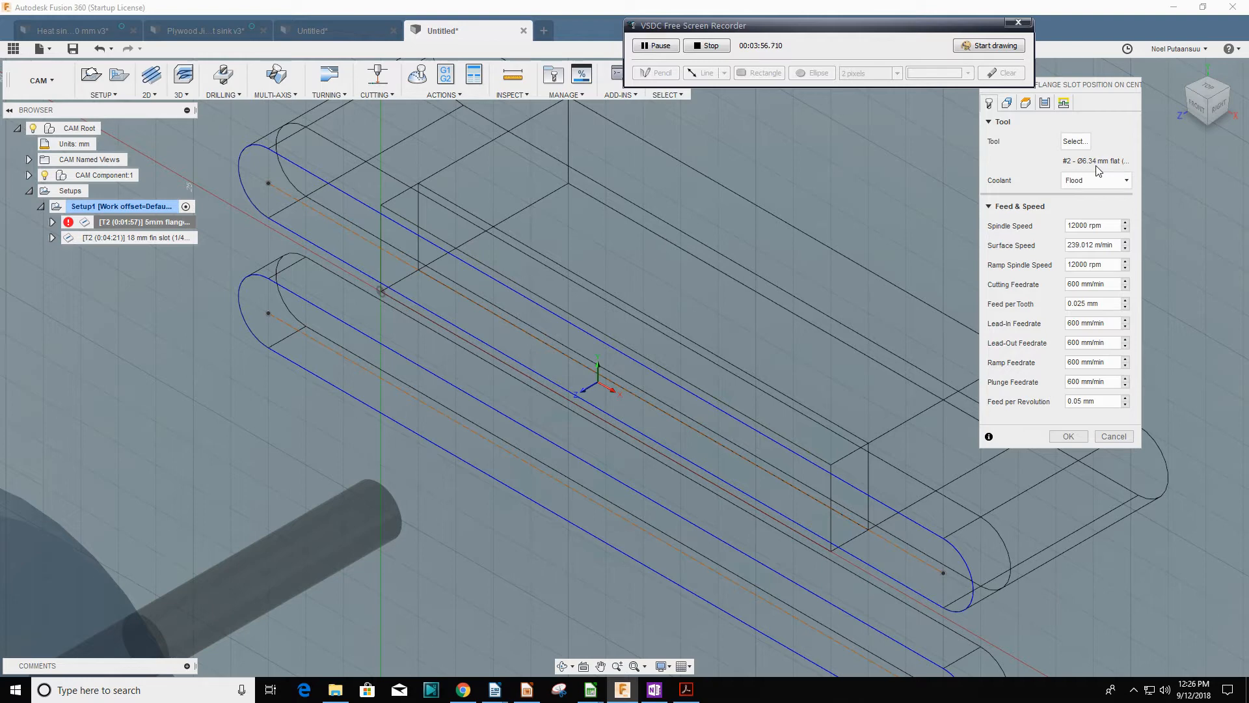
mouse_move(1095, 158)
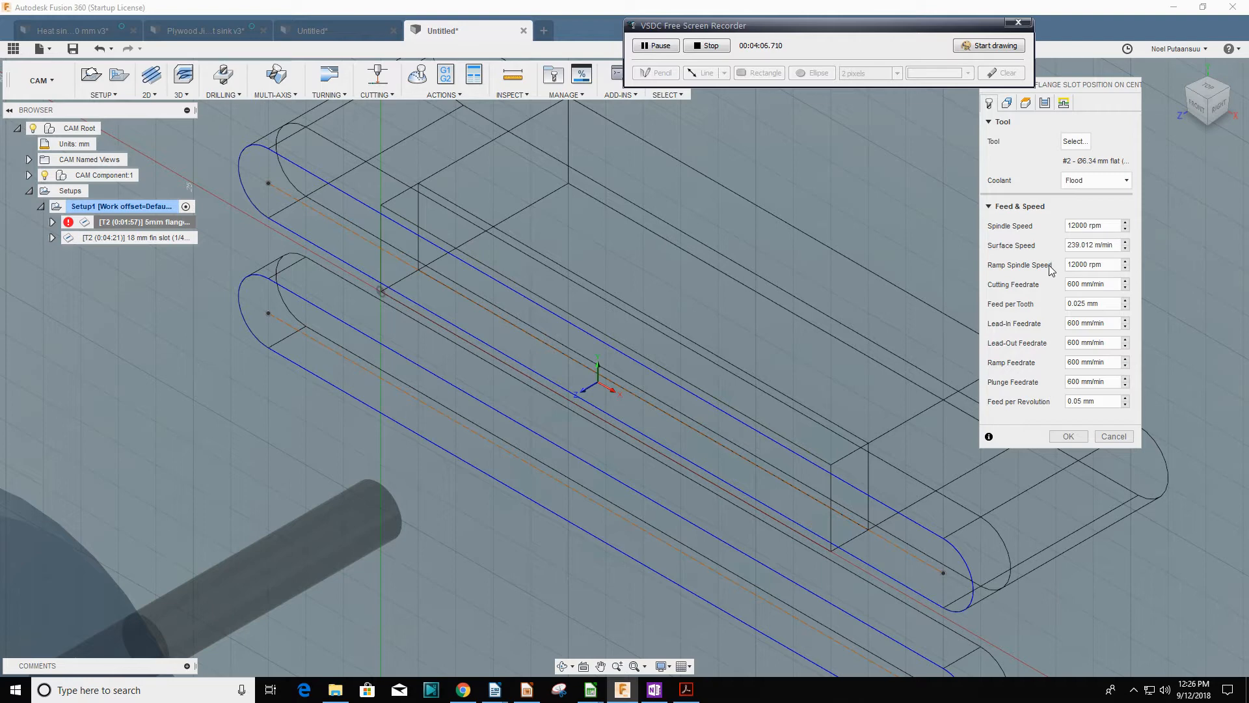
mouse_move(1034, 279)
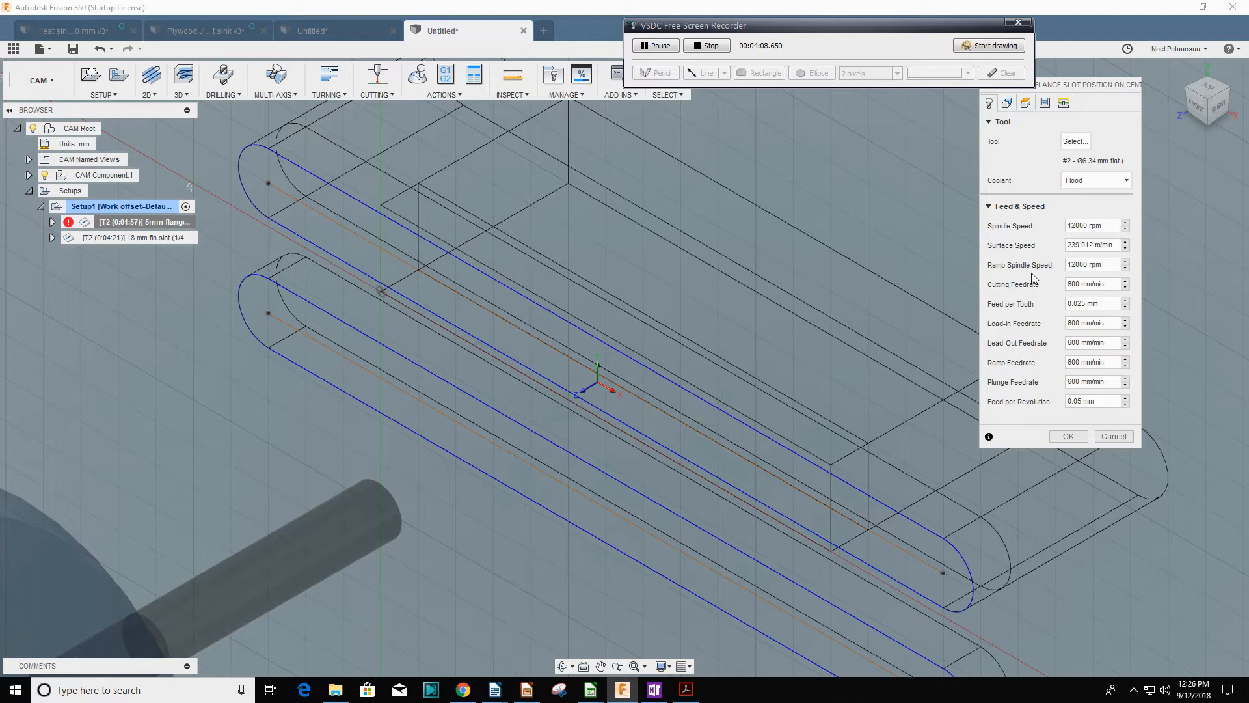
mouse_move(1010, 288)
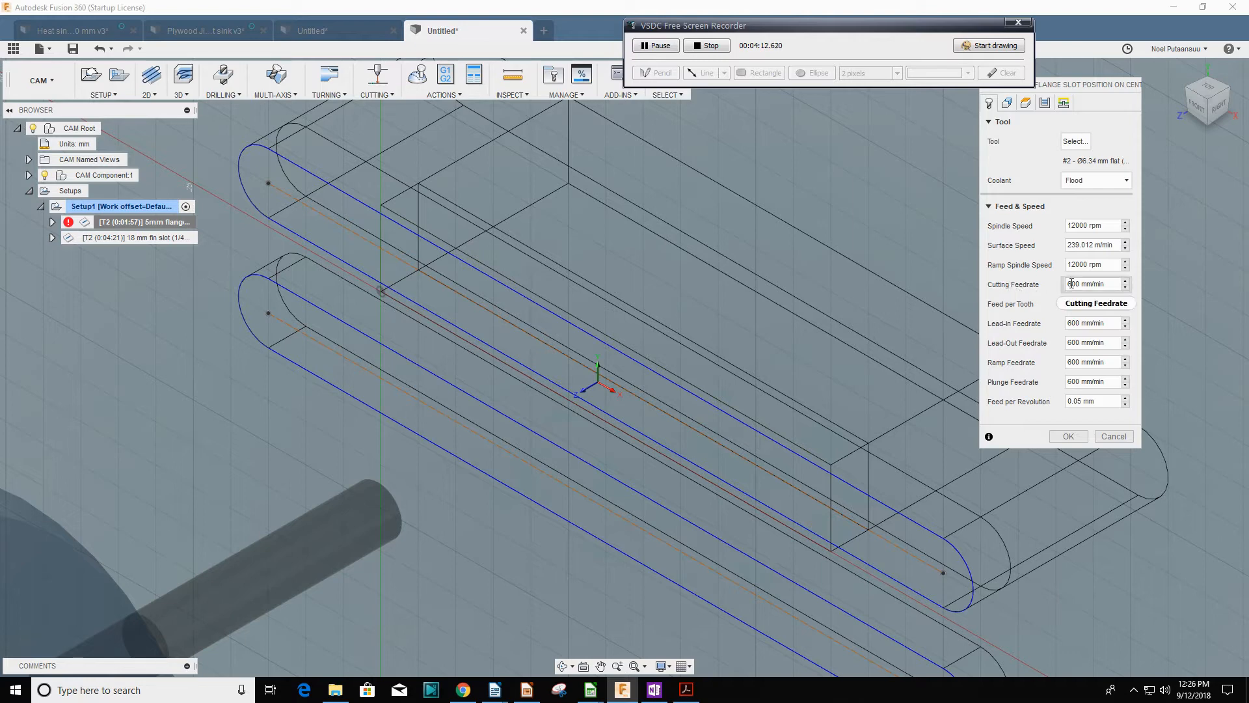
mouse_move(1085, 283)
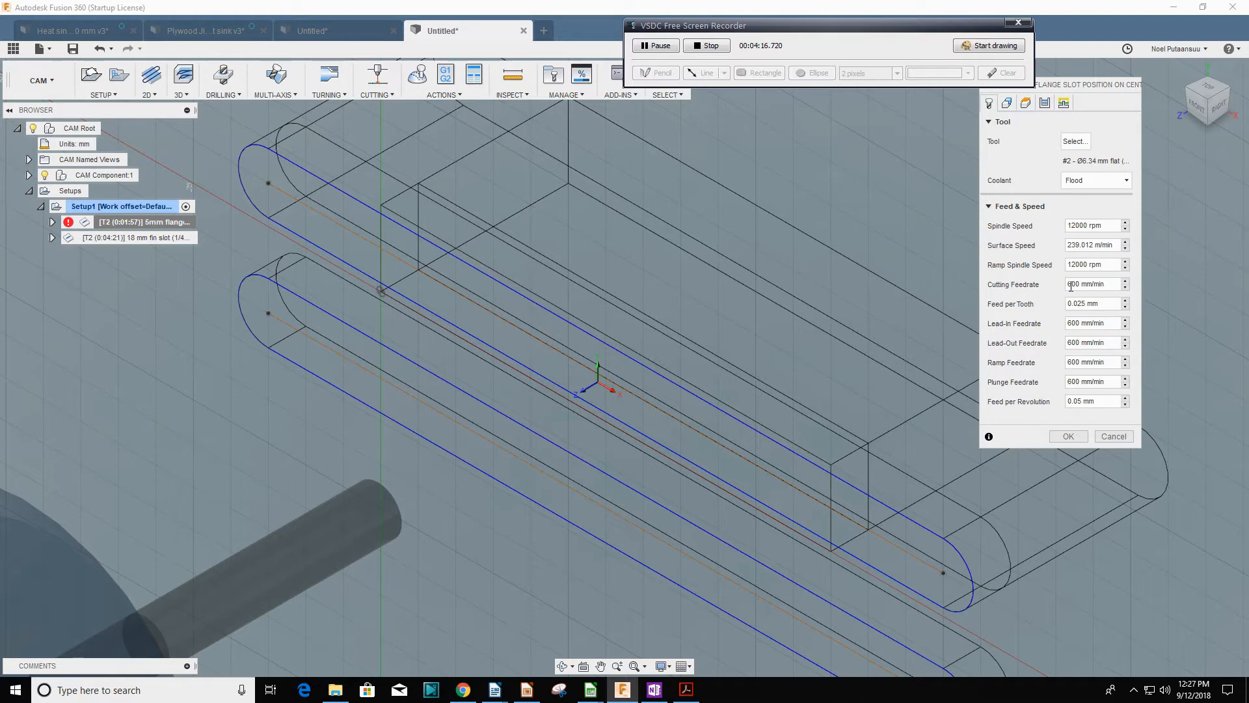
mouse_move(1095, 283)
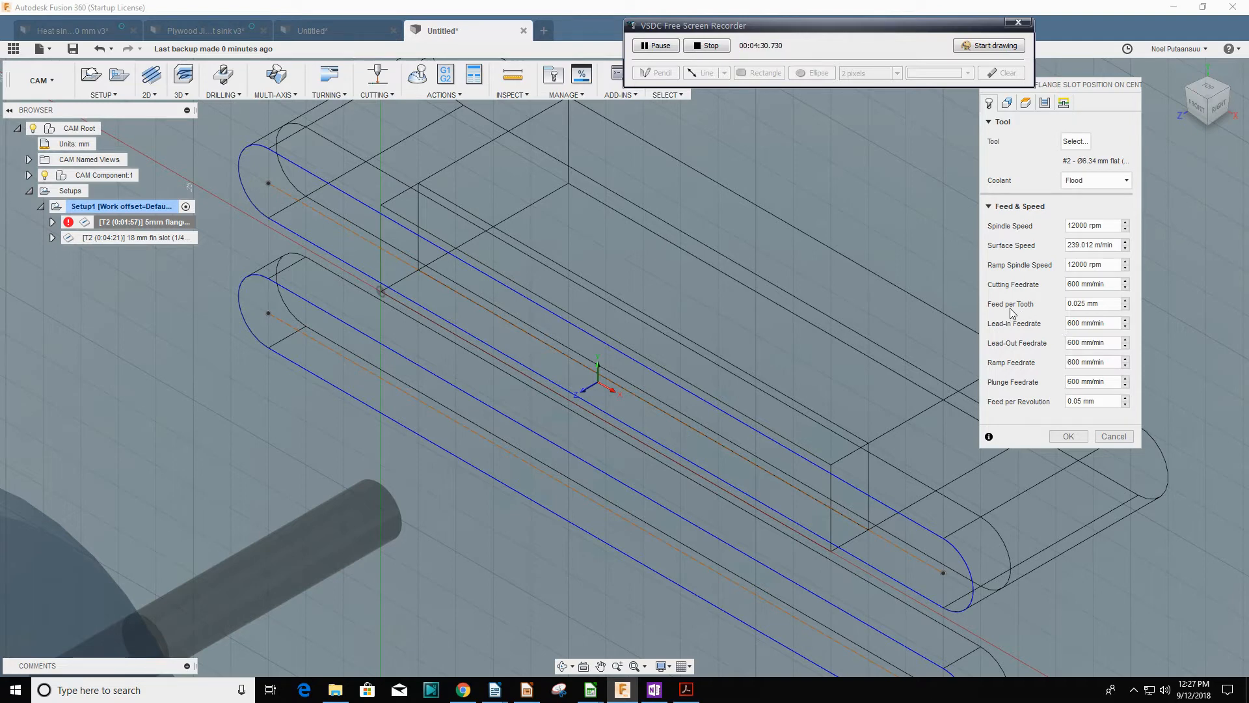
mouse_move(1073, 317)
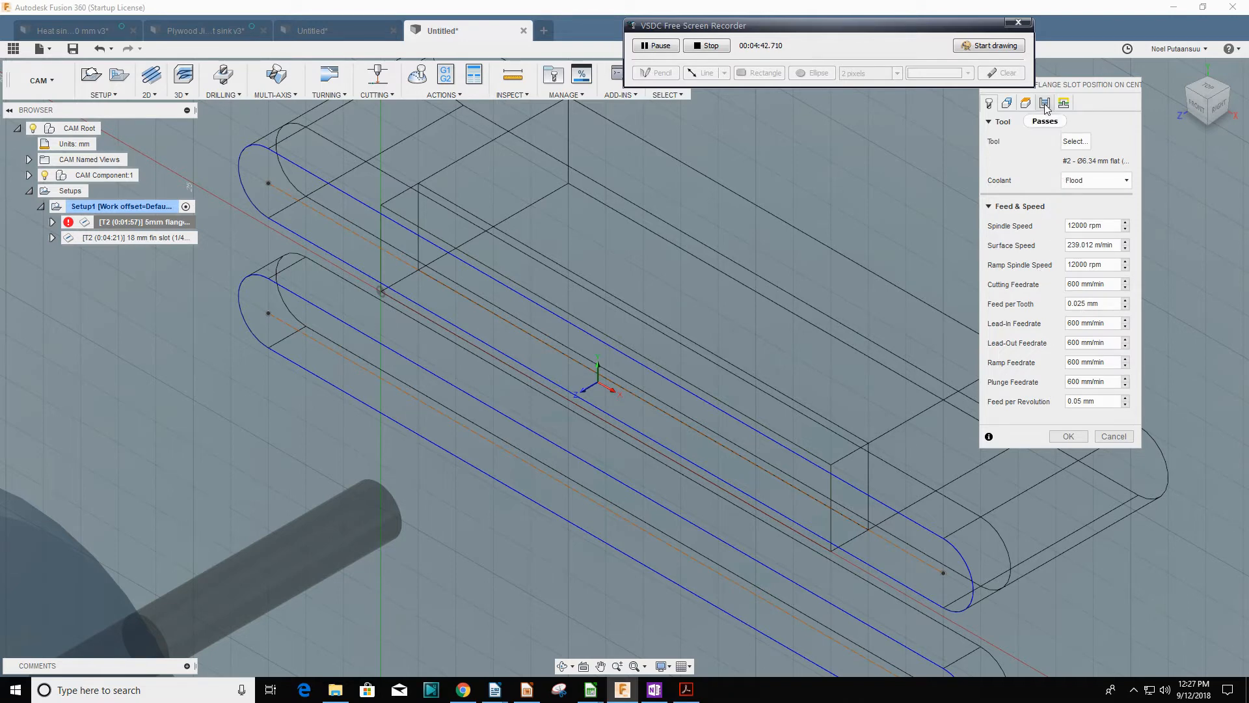
Show the Passes settings with Multiple Depths at 1 mm roughing stepdown
left_click(1045, 104)
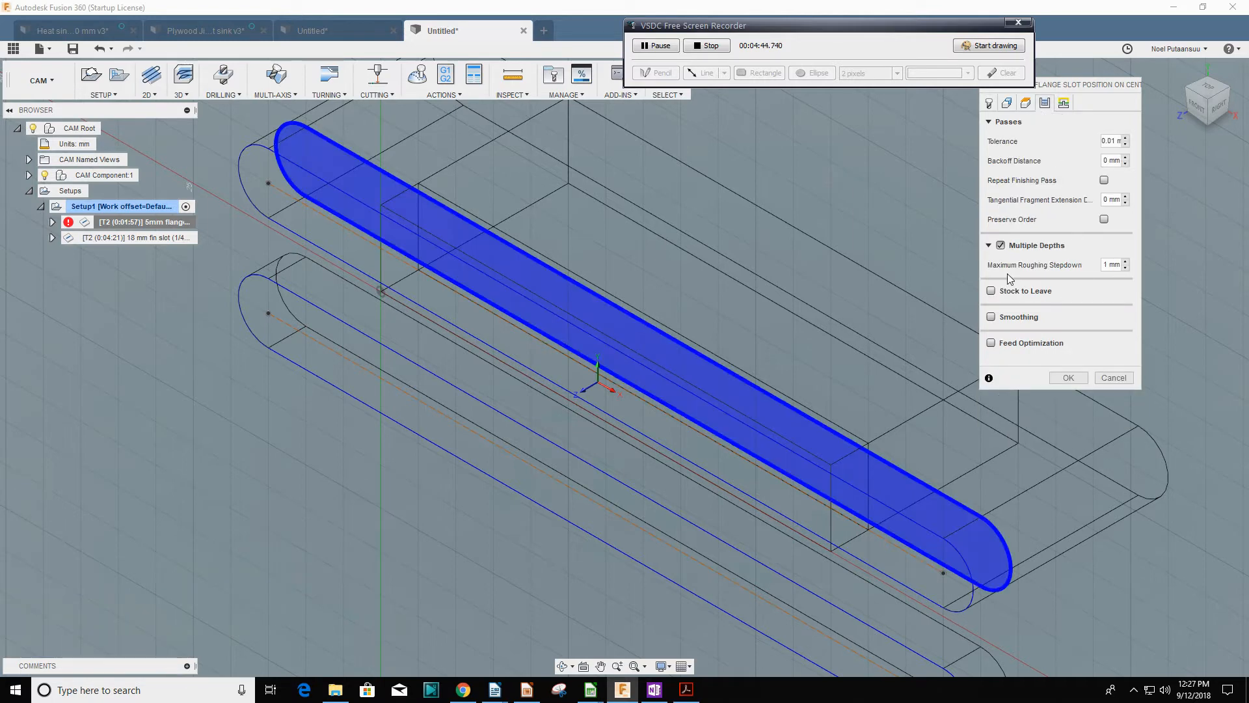
mouse_move(1107, 280)
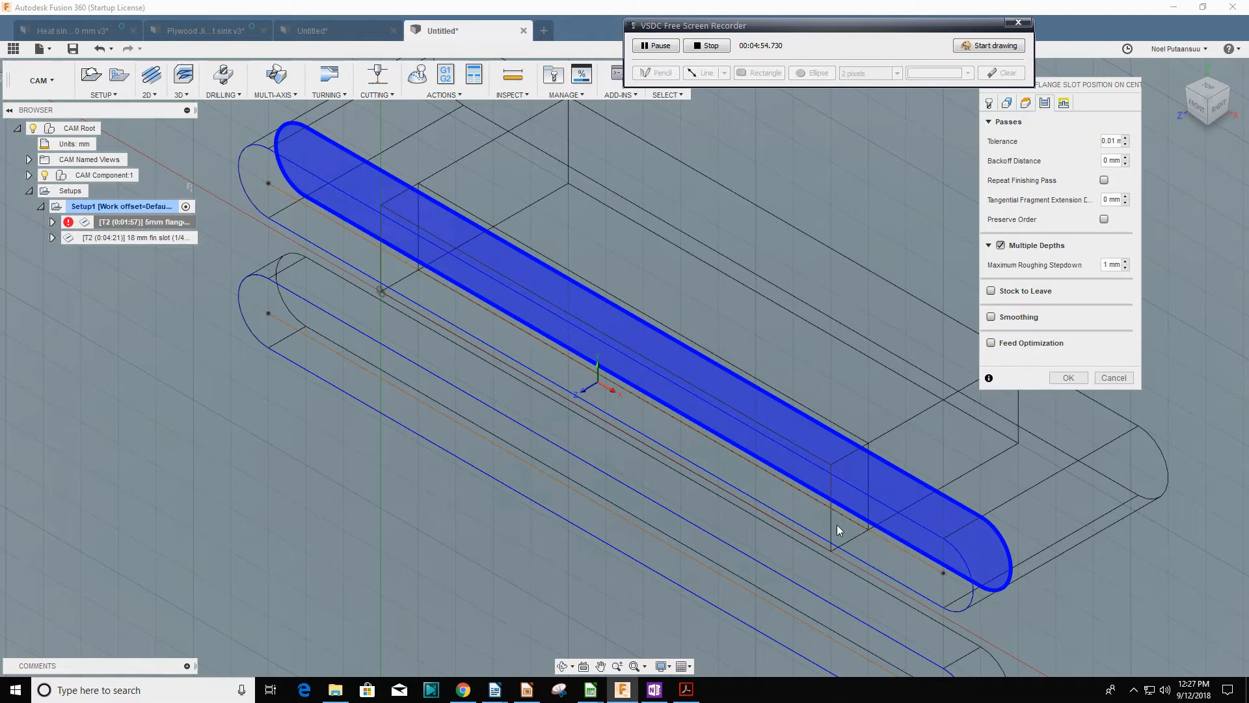
mouse_move(825, 523)
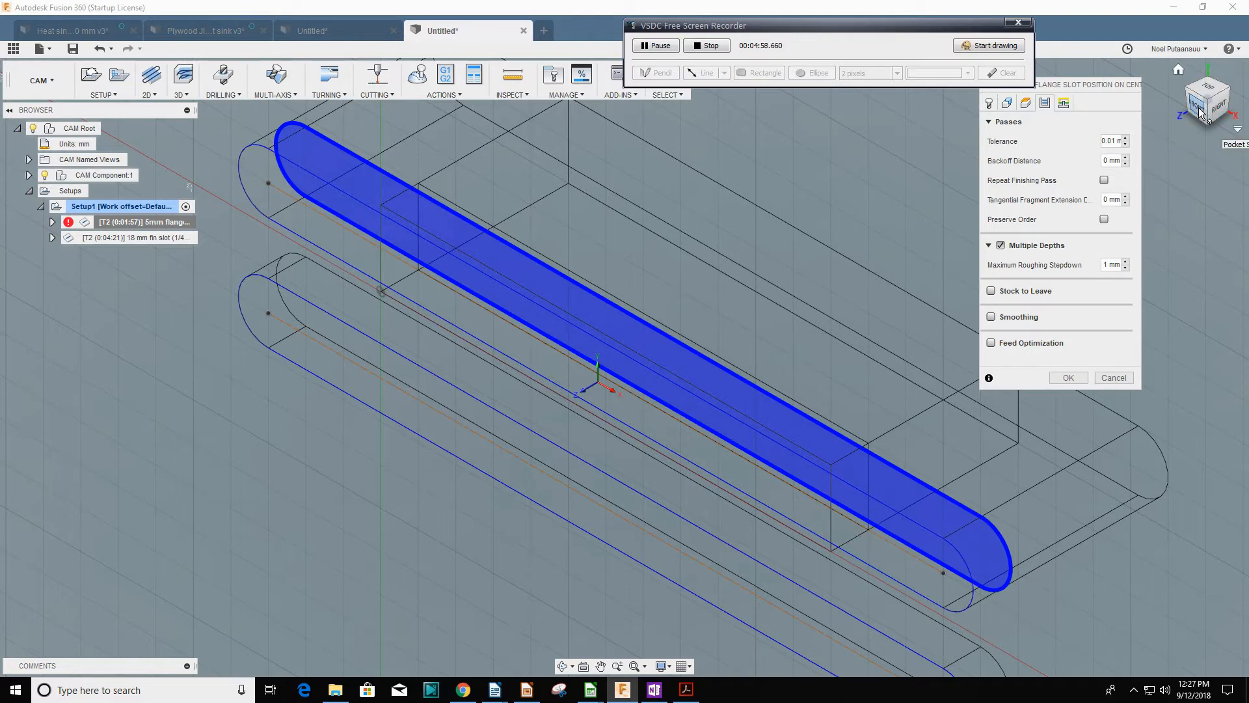
View the slots from the front and display the model as shaded solids
left_click(1207, 100)
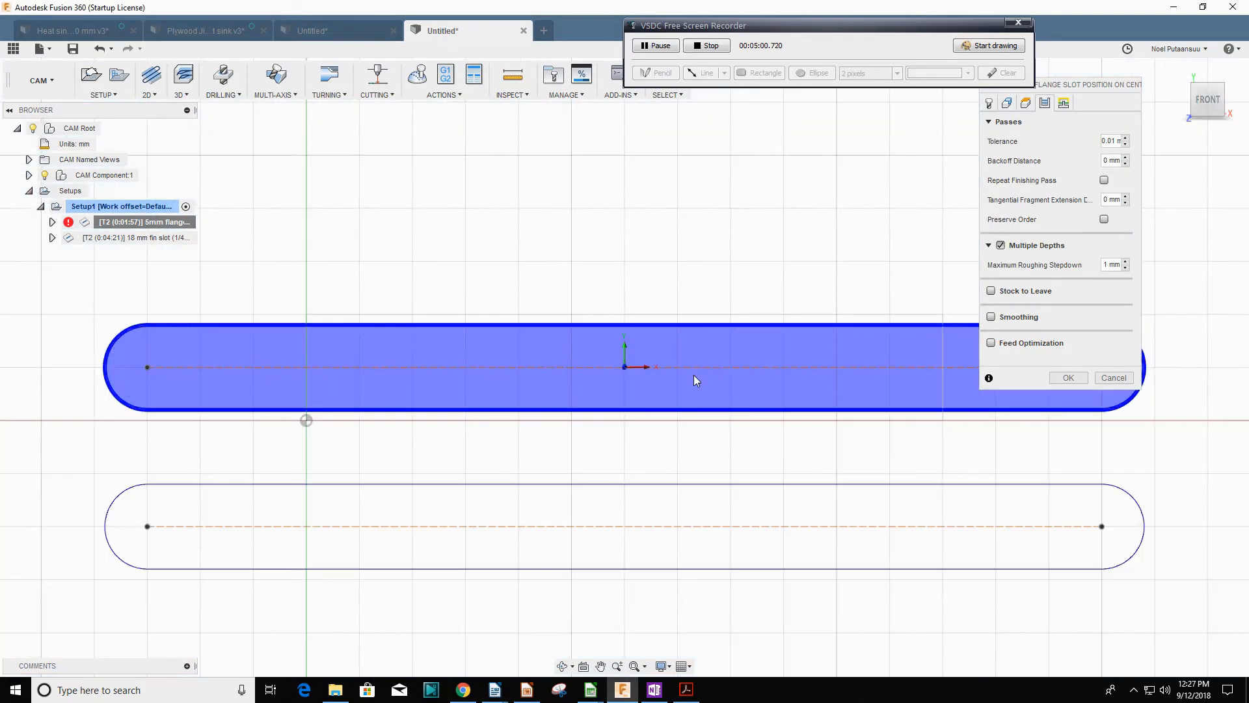
mouse_move(608, 652)
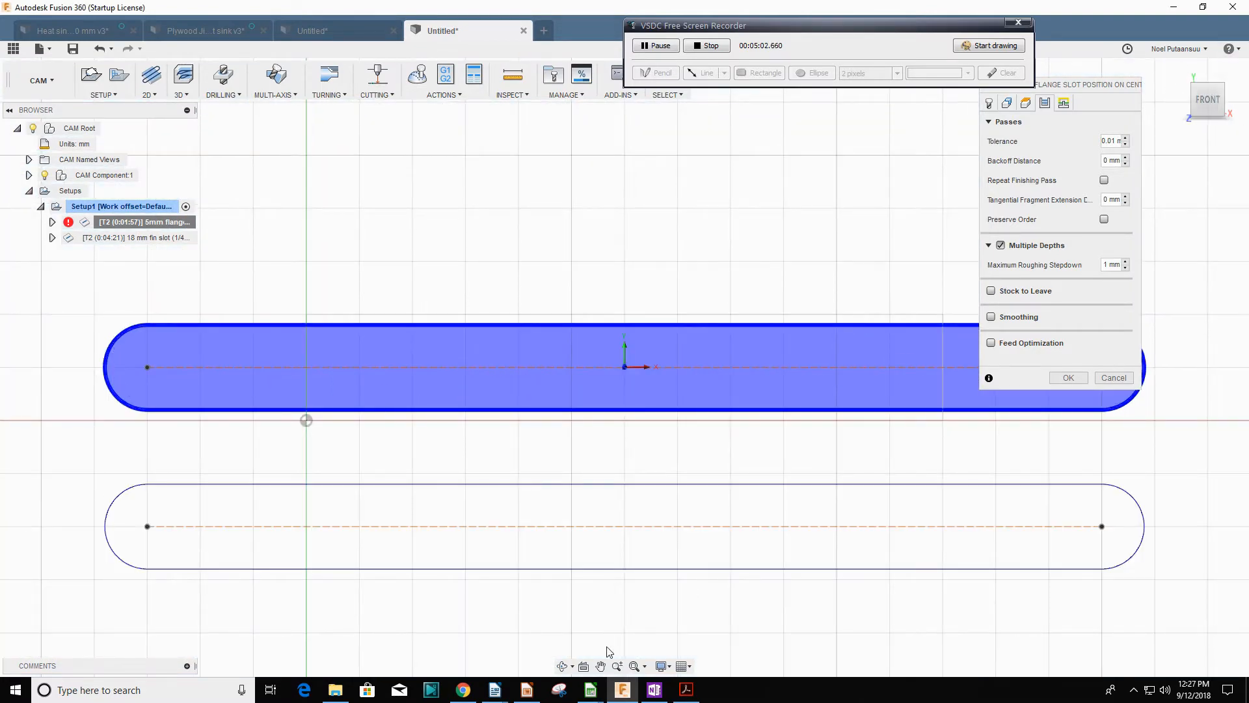
left_click(662, 666)
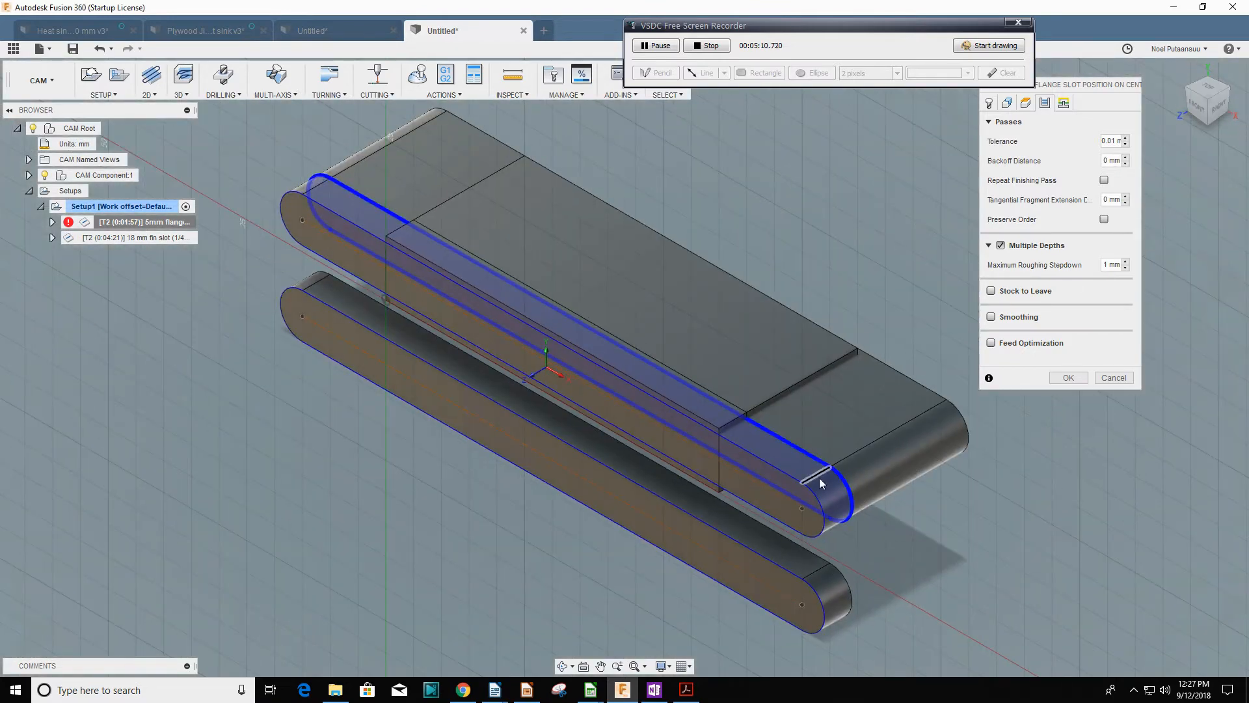
mouse_move(781, 480)
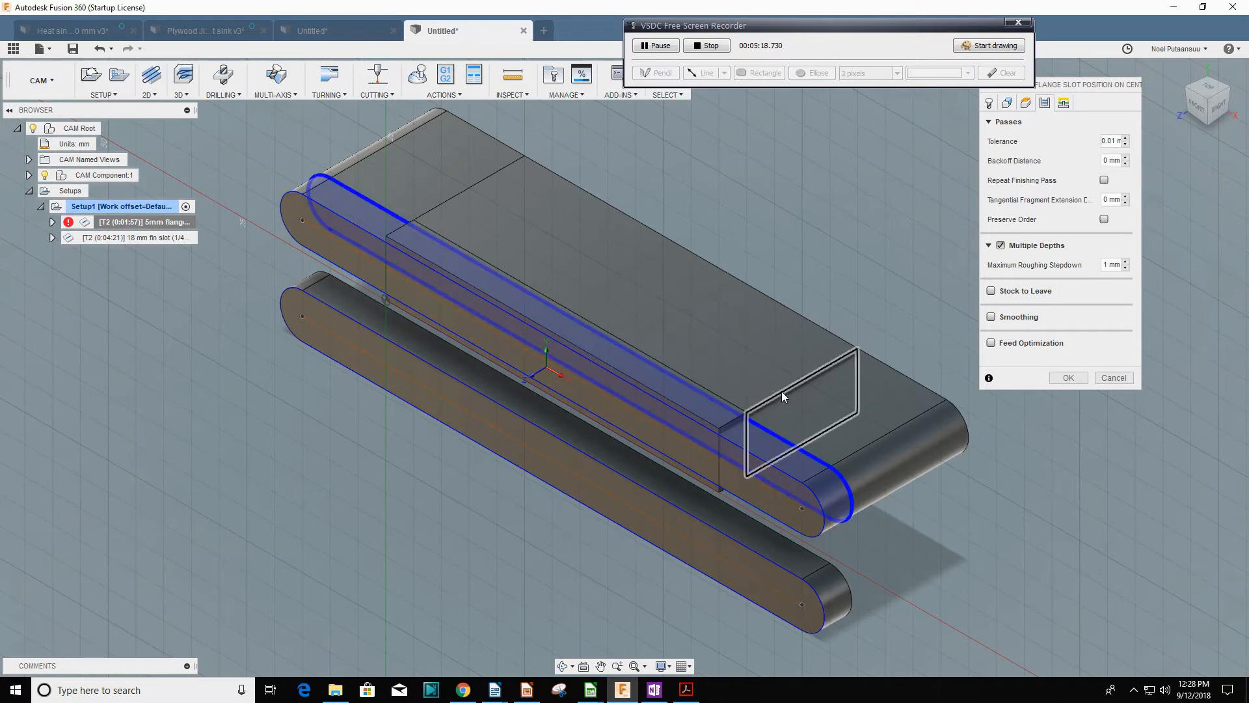
mouse_move(771, 398)
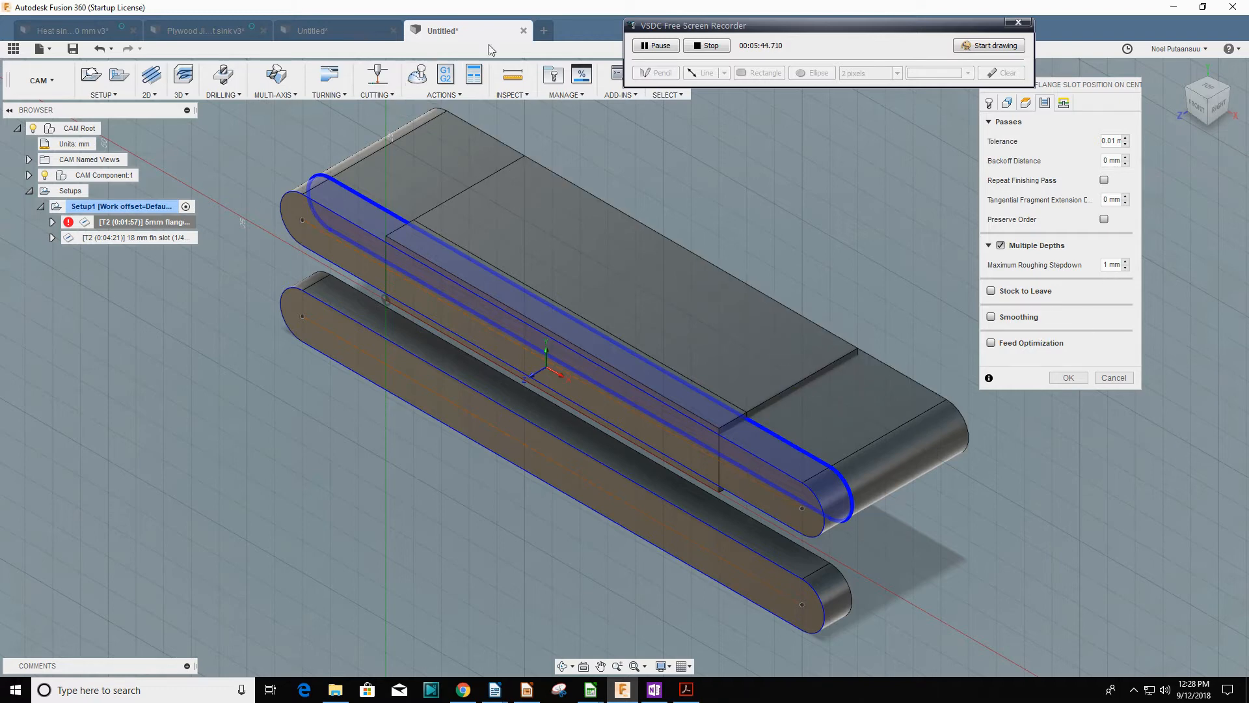
Simulate the flange slot toolpath and show the model in wireframe to see its passes
left_click(417, 74)
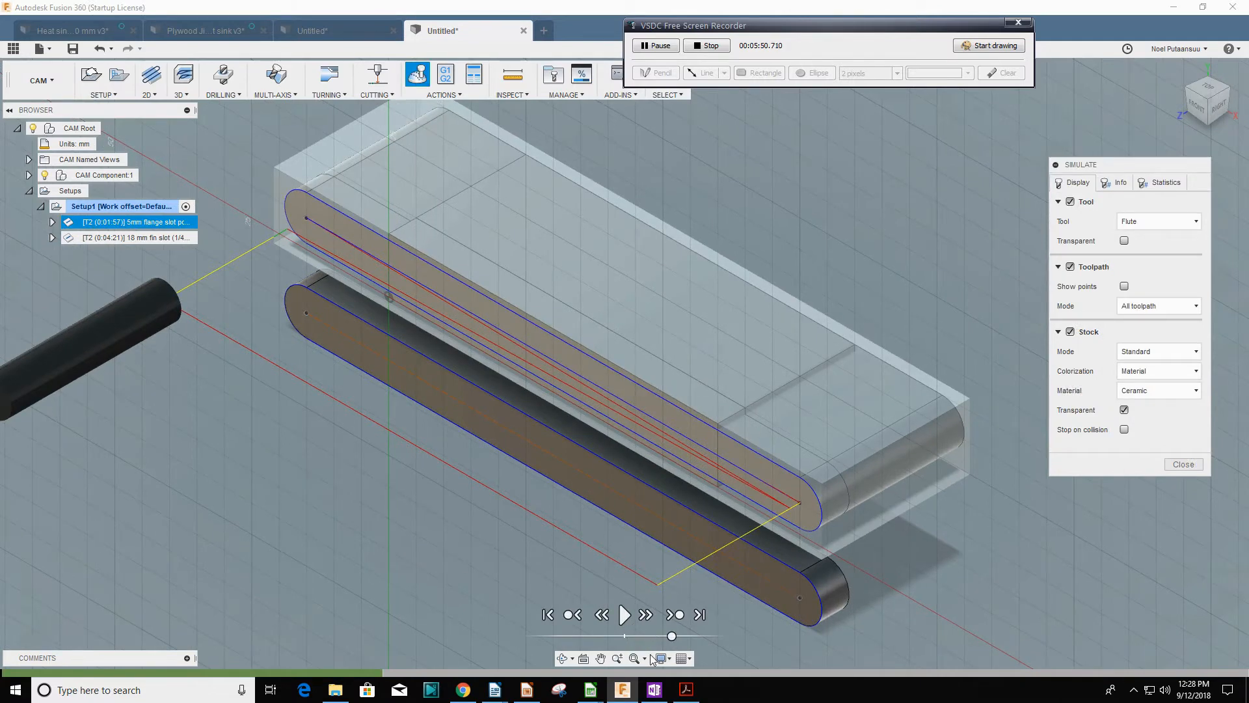
left_click(662, 658)
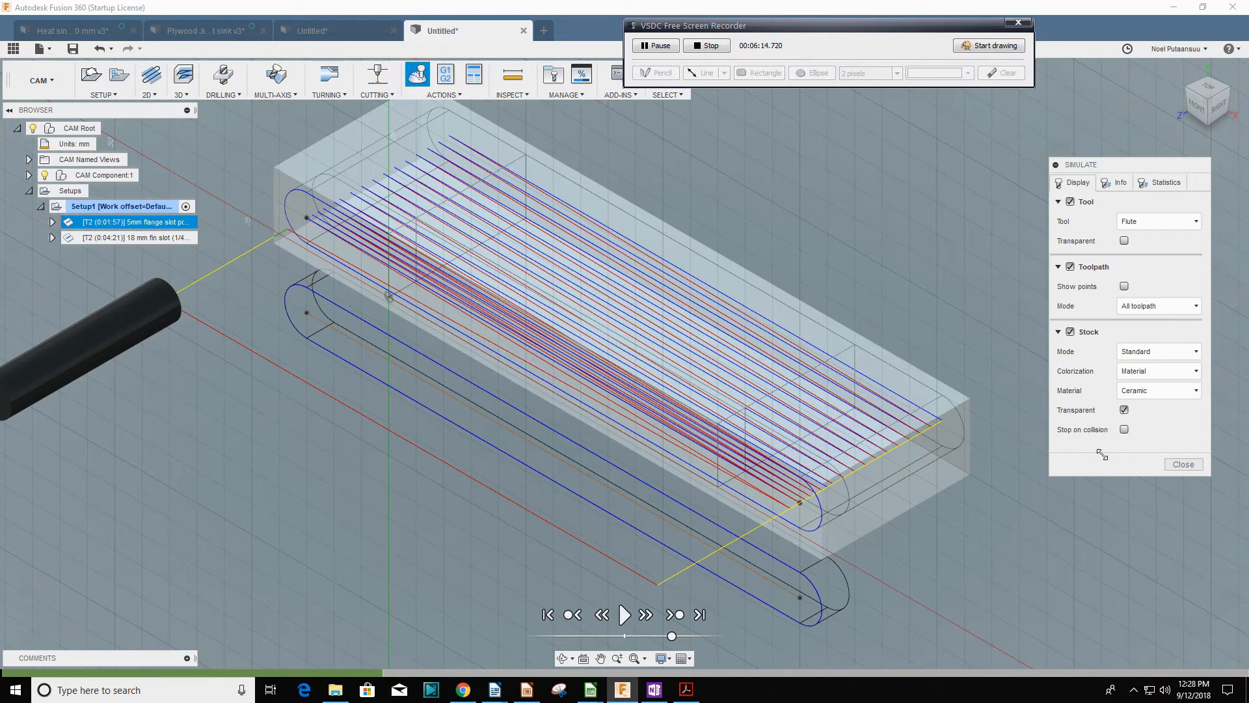
mouse_move(624, 614)
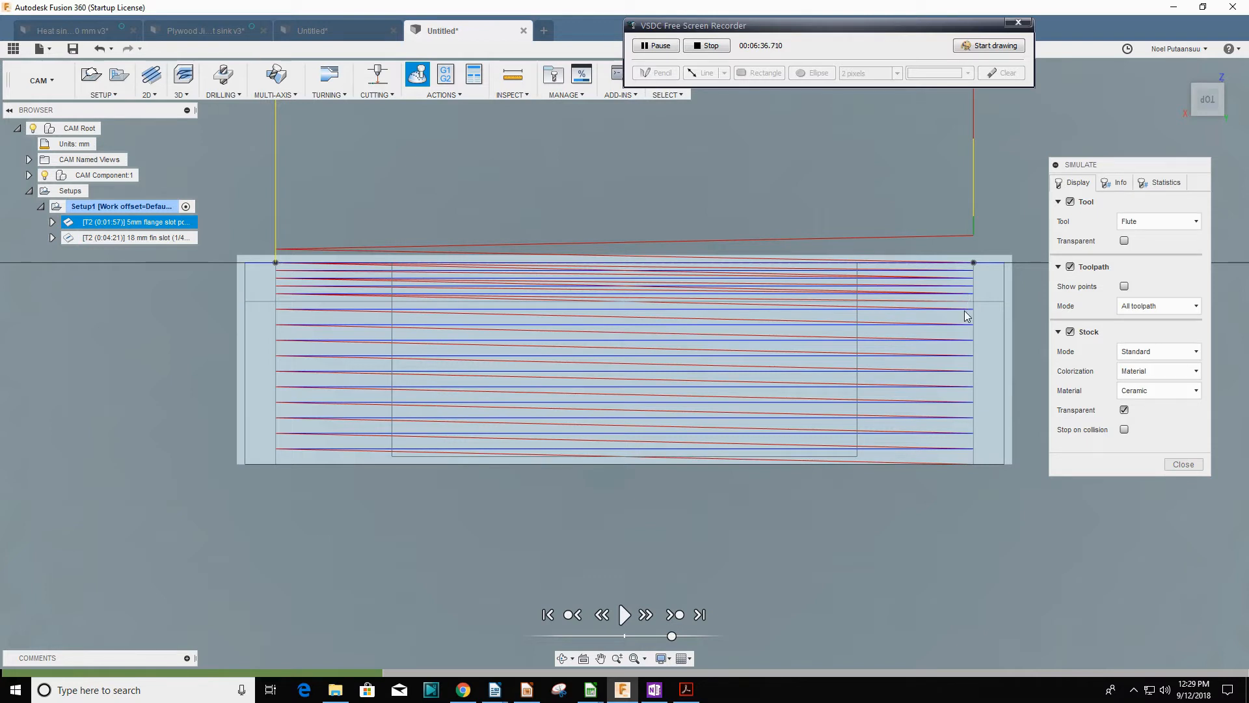
mouse_move(956, 440)
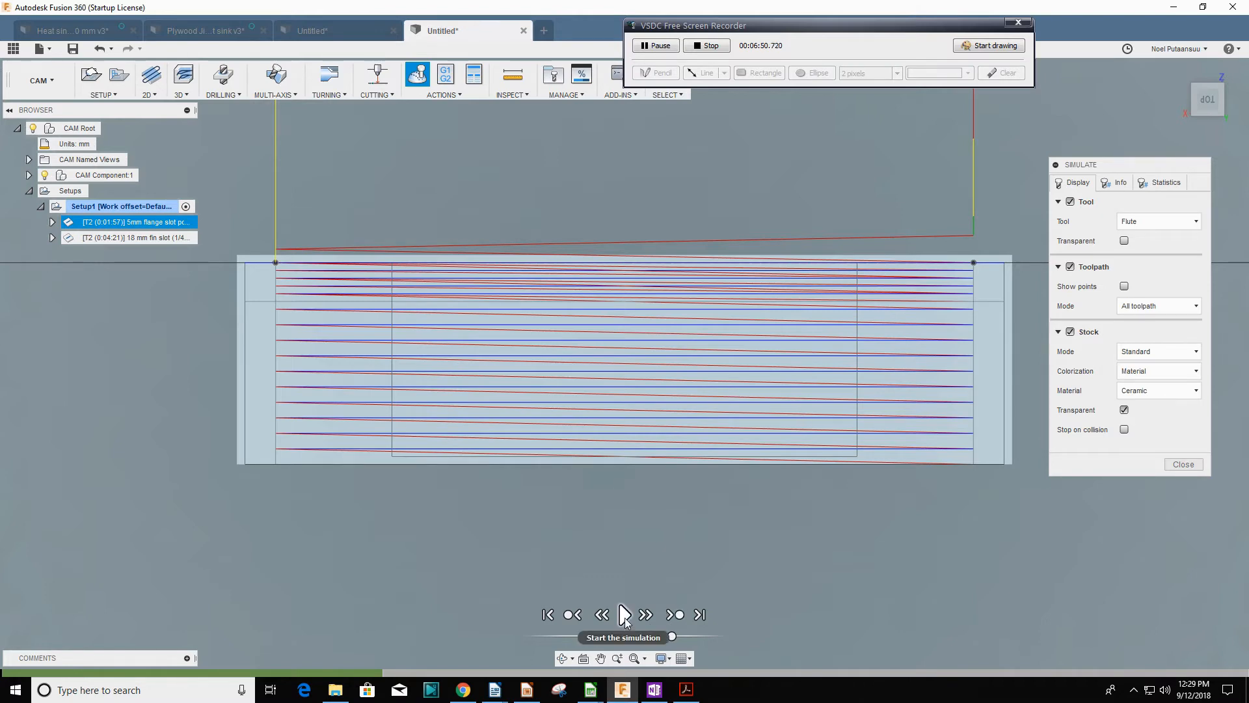
Play the flange slot tool cut to the end and leave the simulation
left_click(623, 614)
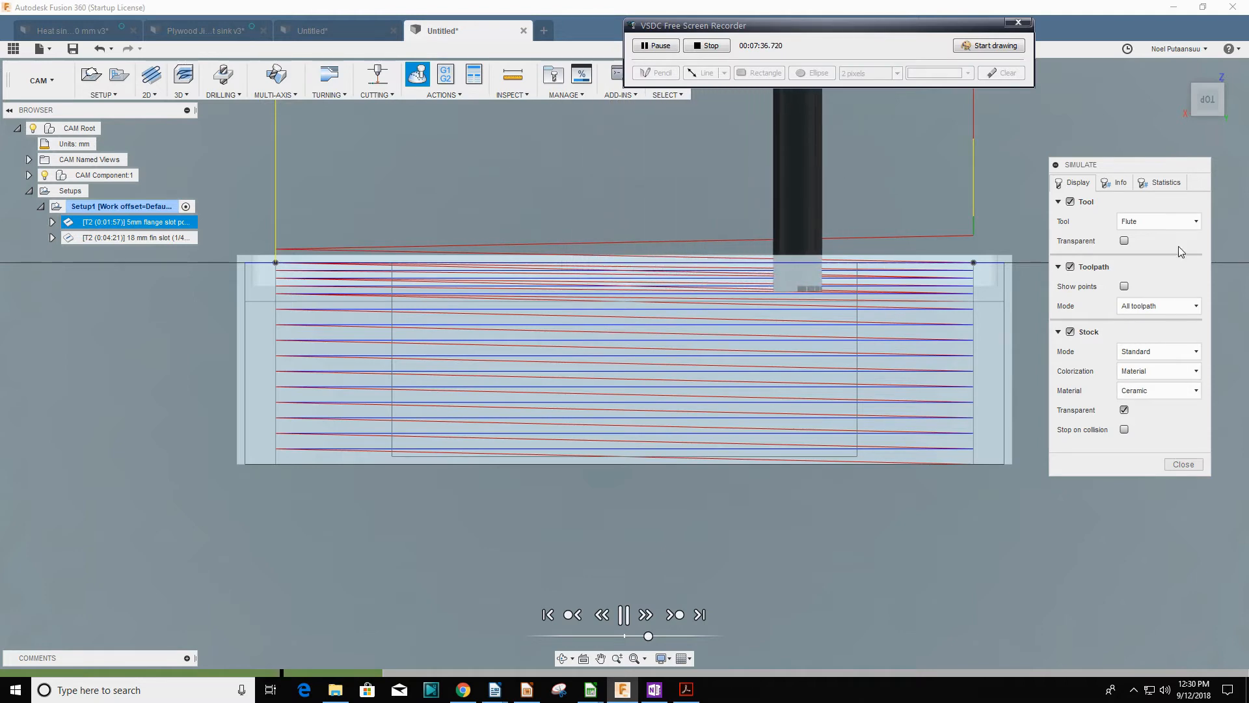
left_click(1164, 182)
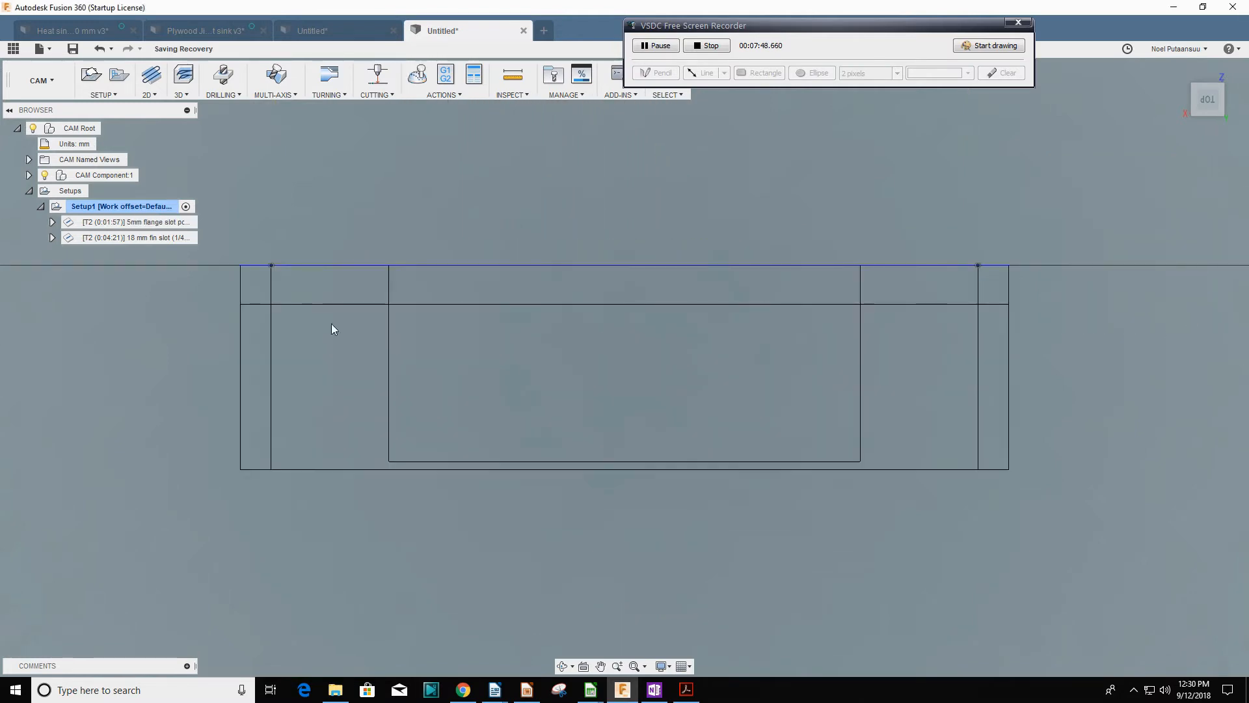
Simulate the 18 mm fin slot operation, keeping its existing valid toolpath instead of regenerating
left_click(127, 237)
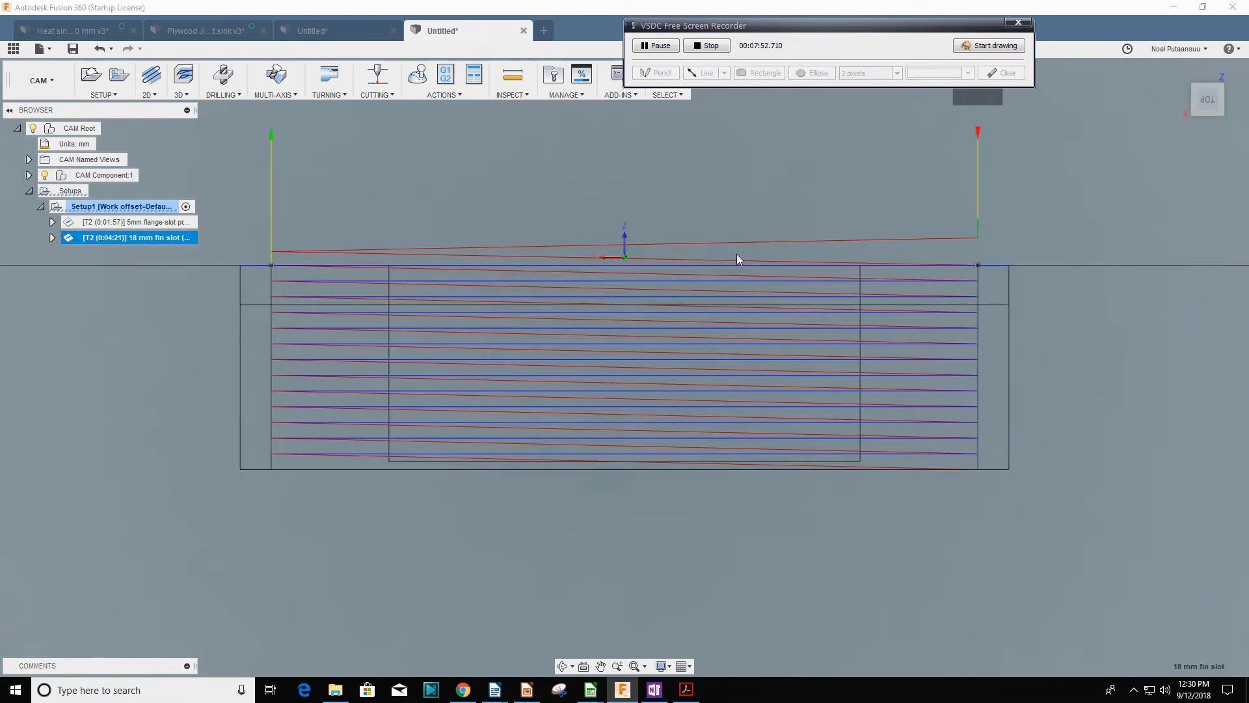
right_click(135, 237)
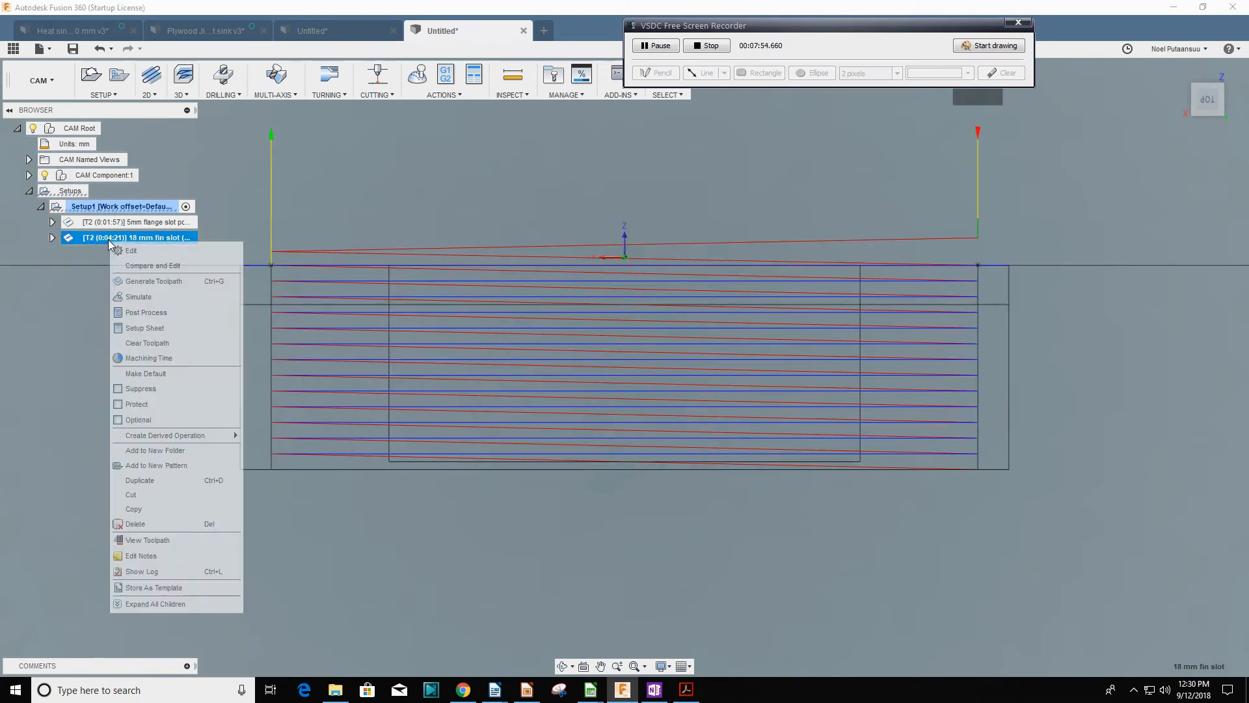
mouse_move(153, 281)
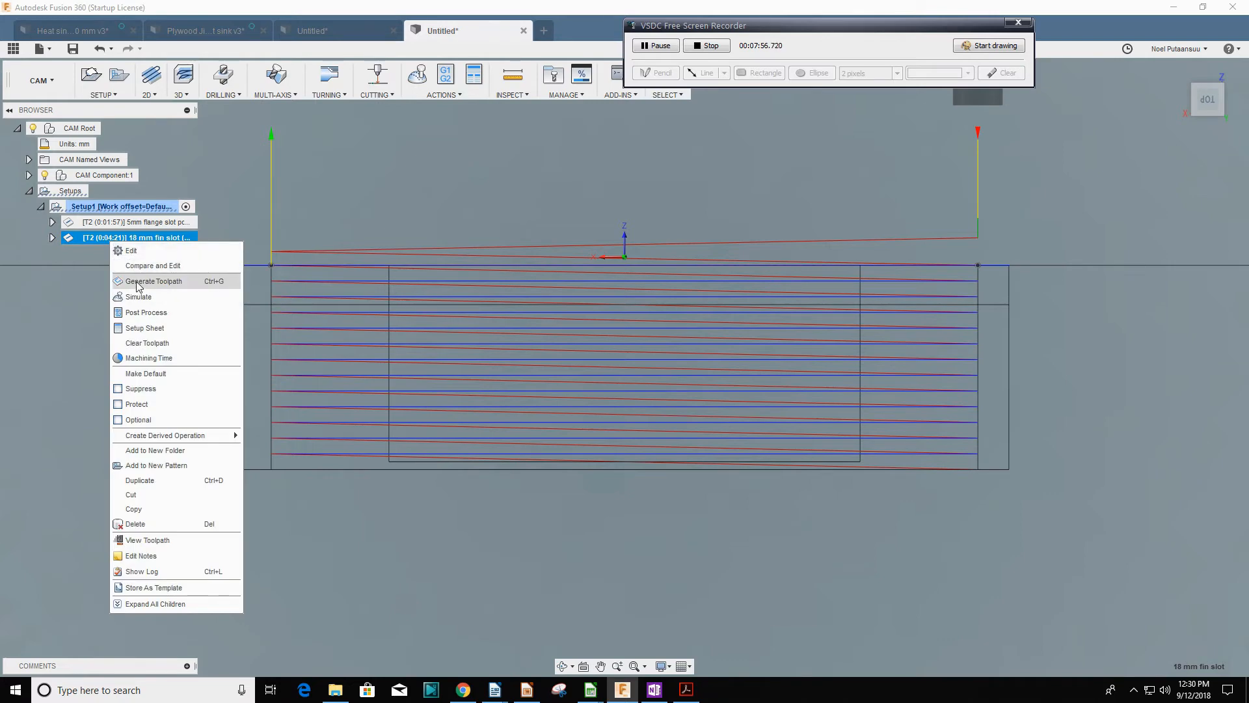
left_click(153, 281)
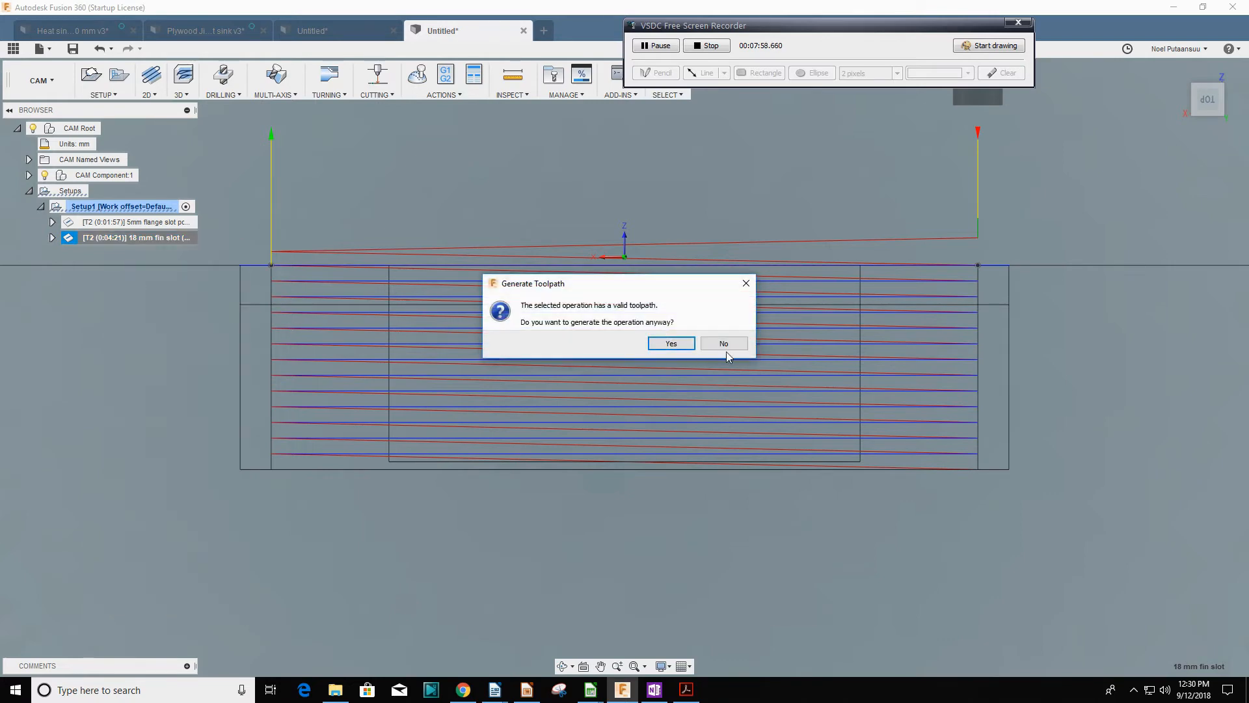
left_click(722, 342)
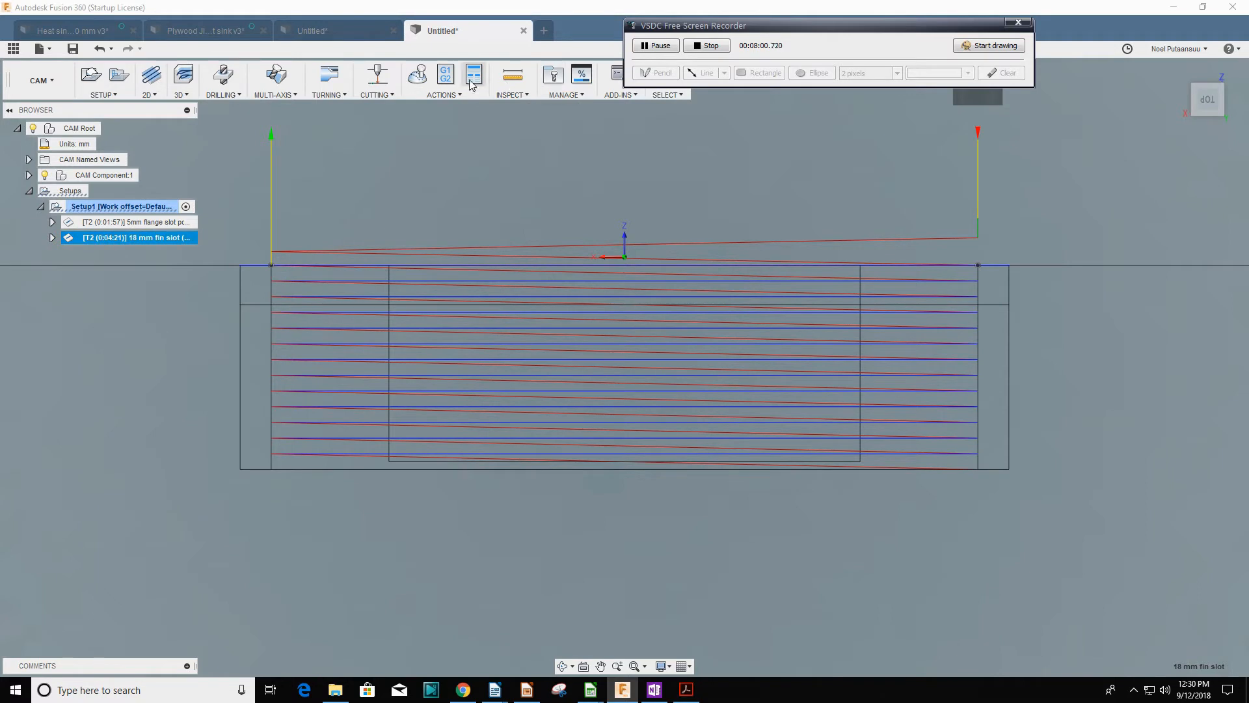
left_click(418, 75)
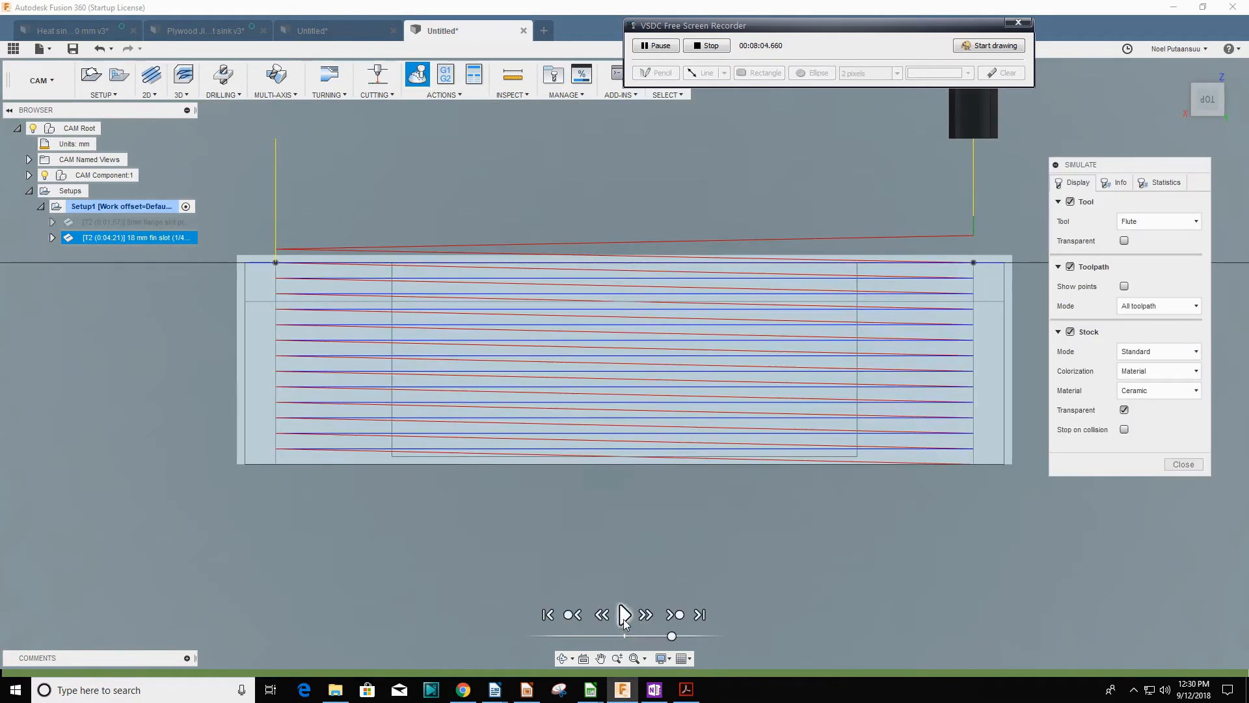
Play the fin slot cut and review its 4:36 machining time, 2.66 m distance and operation info
left_click(623, 614)
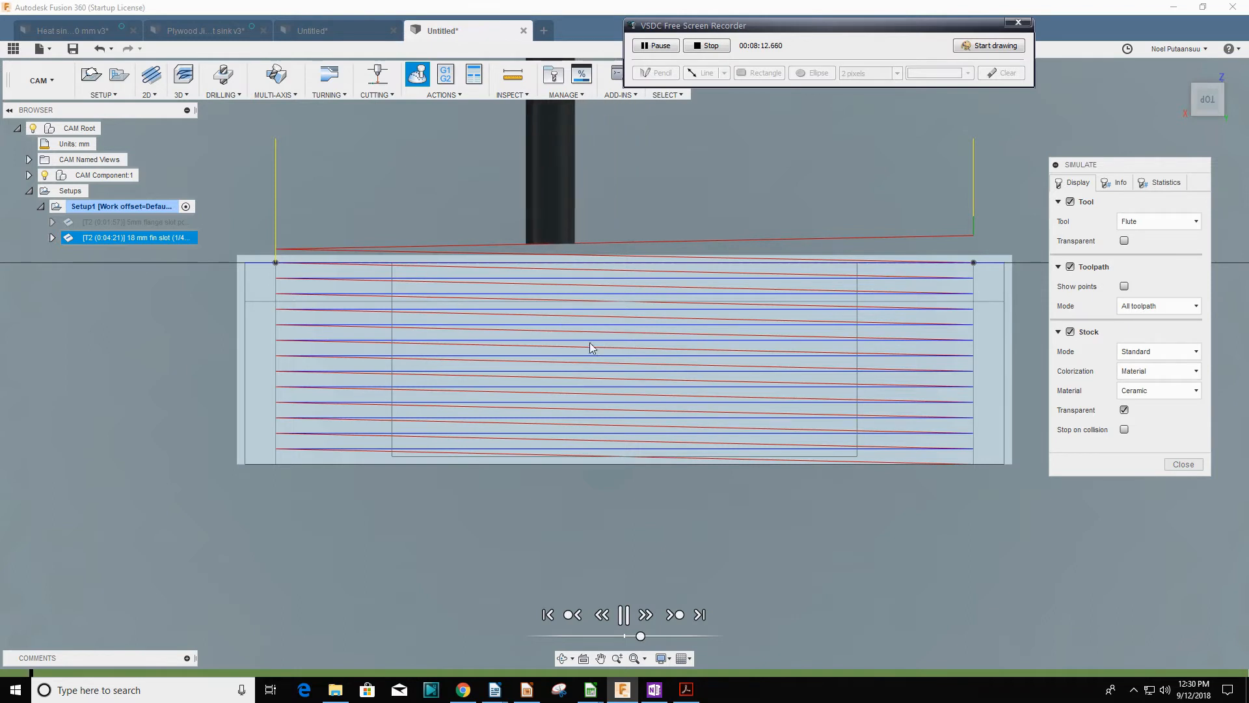
left_click(1165, 182)
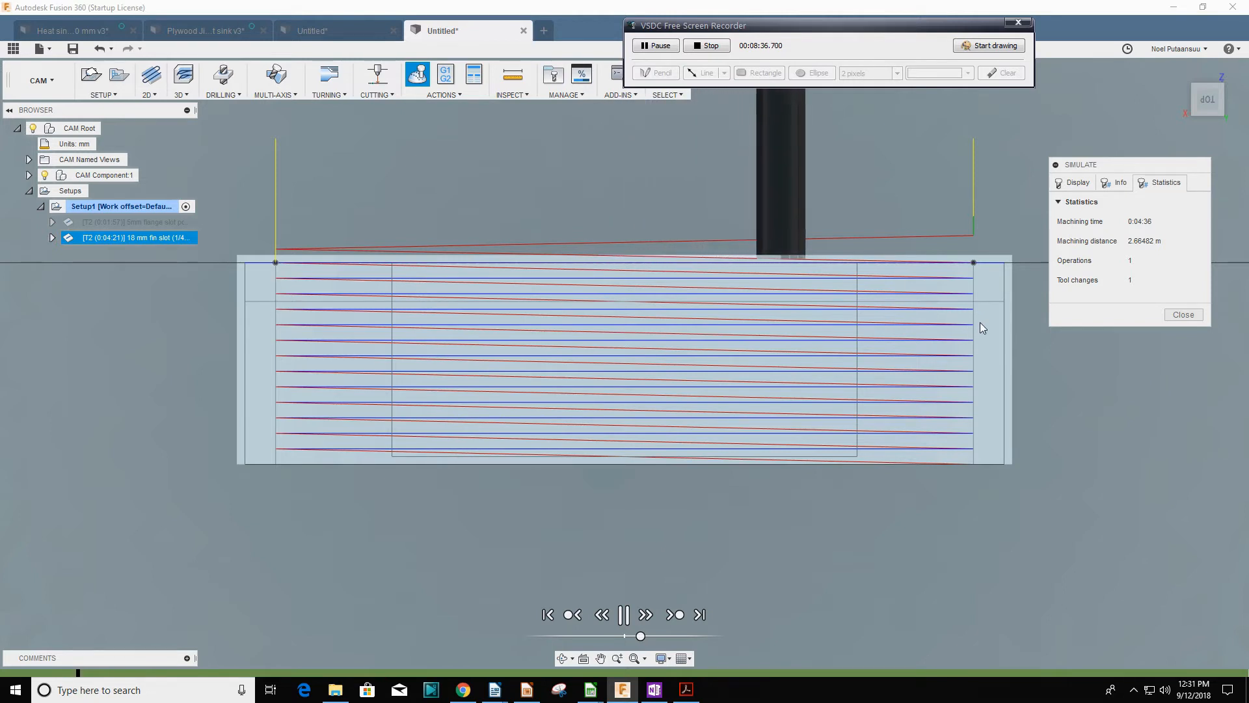
left_click(1121, 183)
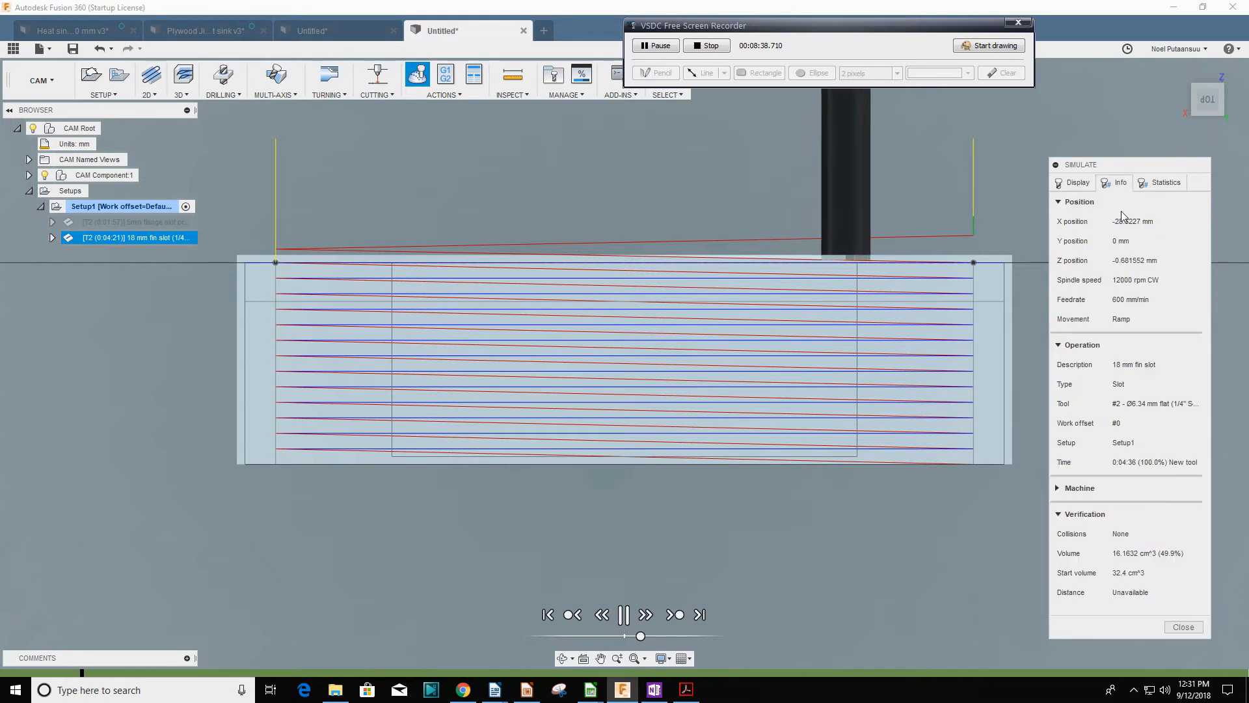